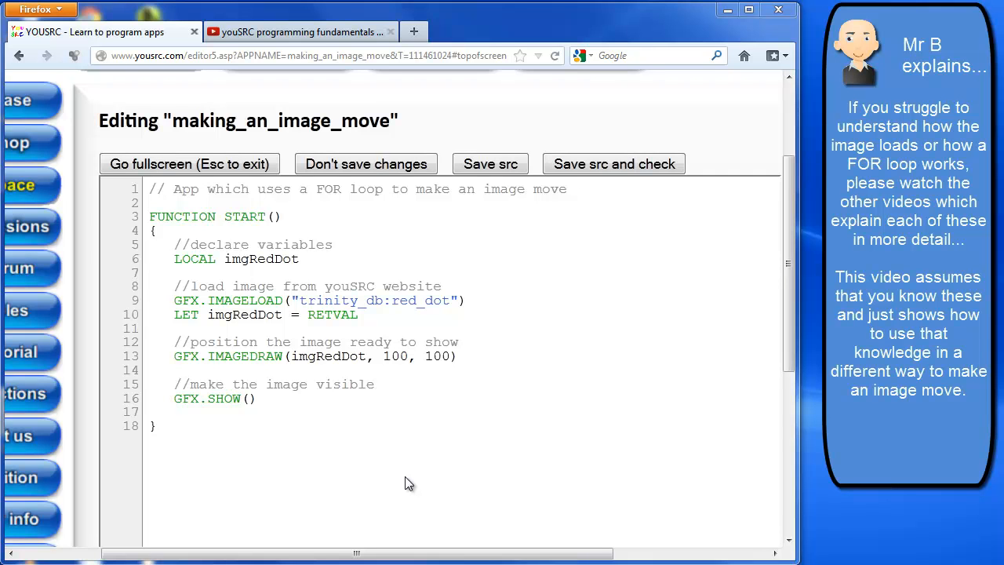
mouse_move(385, 473)
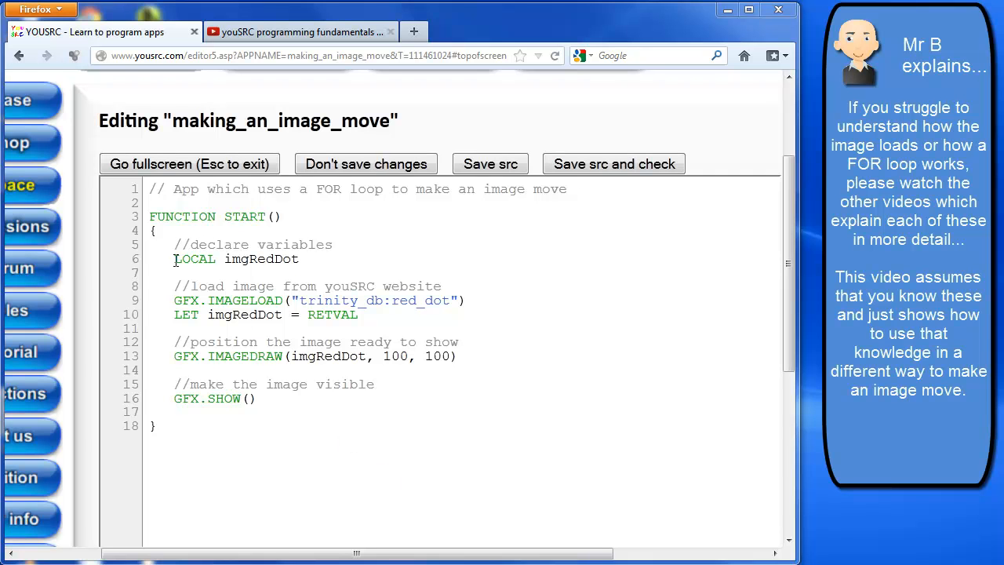
- Highlight the image-loading, positioning and showing lines in turn to review them
left_click_drag(174, 245, 298, 259)
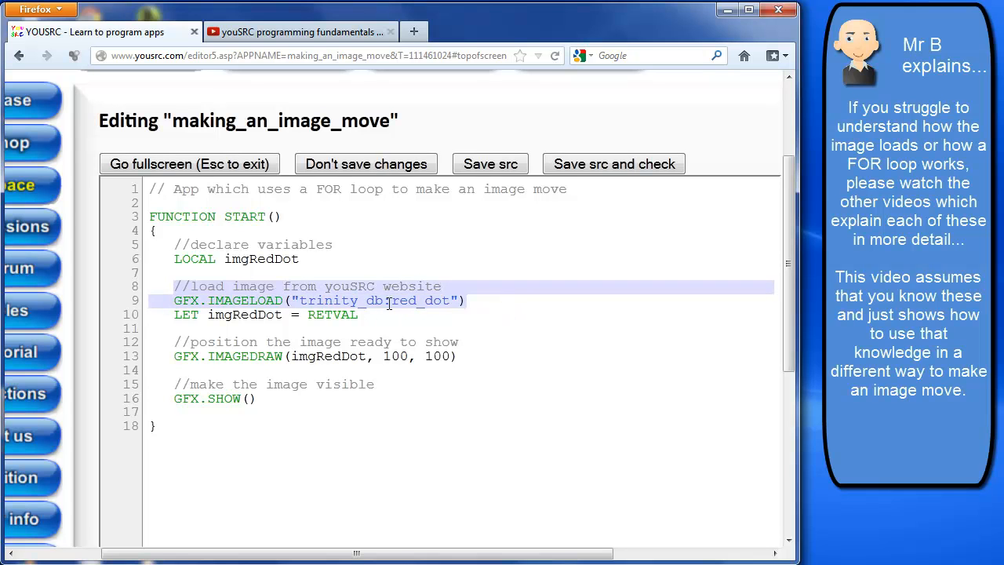
left_click(174, 328)
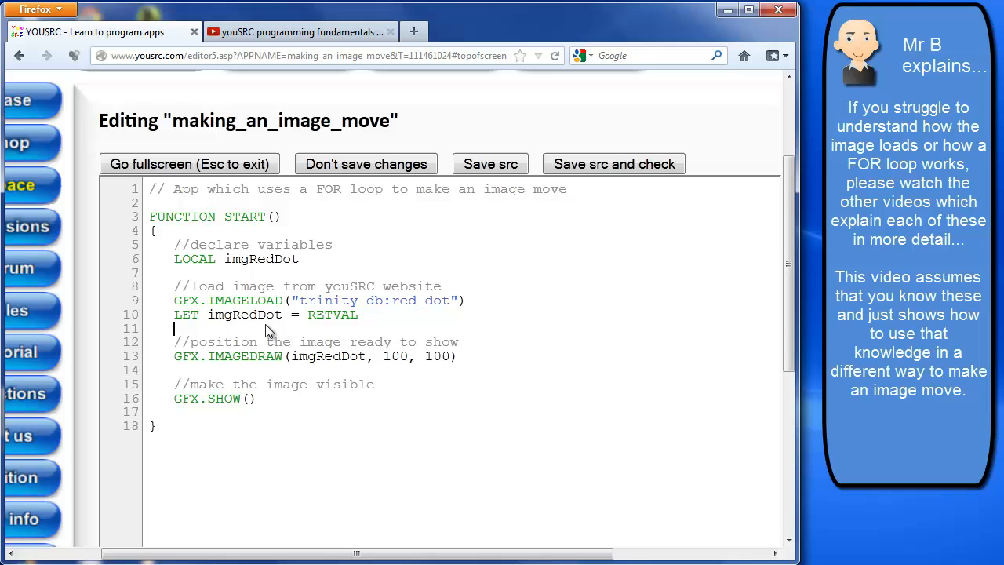
triple_click(265, 314)
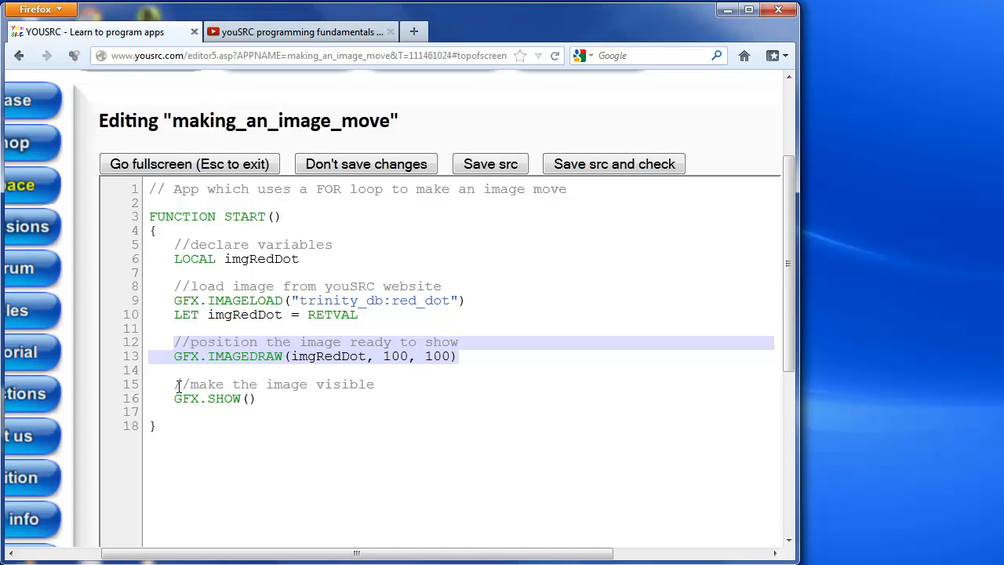
left_click(241, 399)
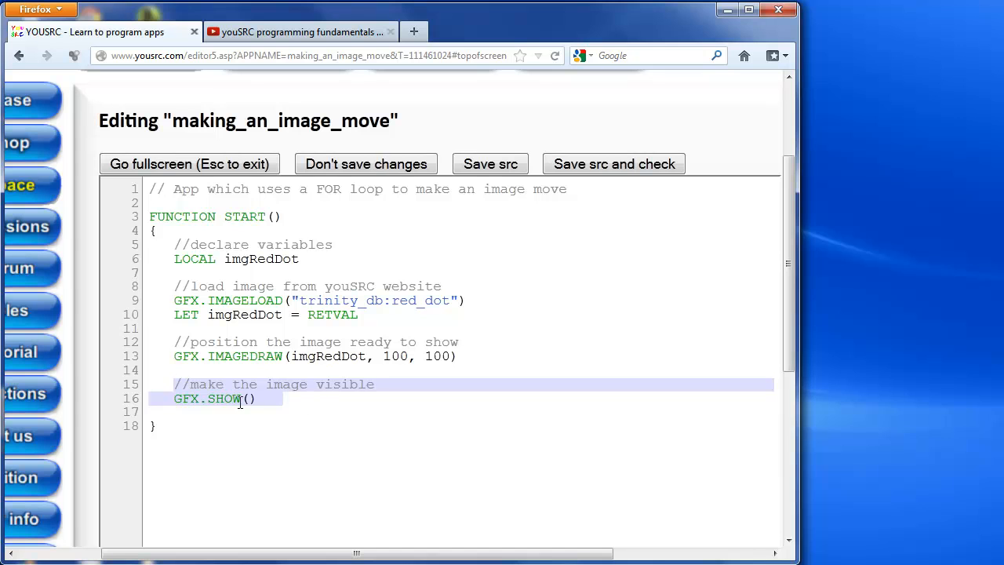
mouse_move(304, 424)
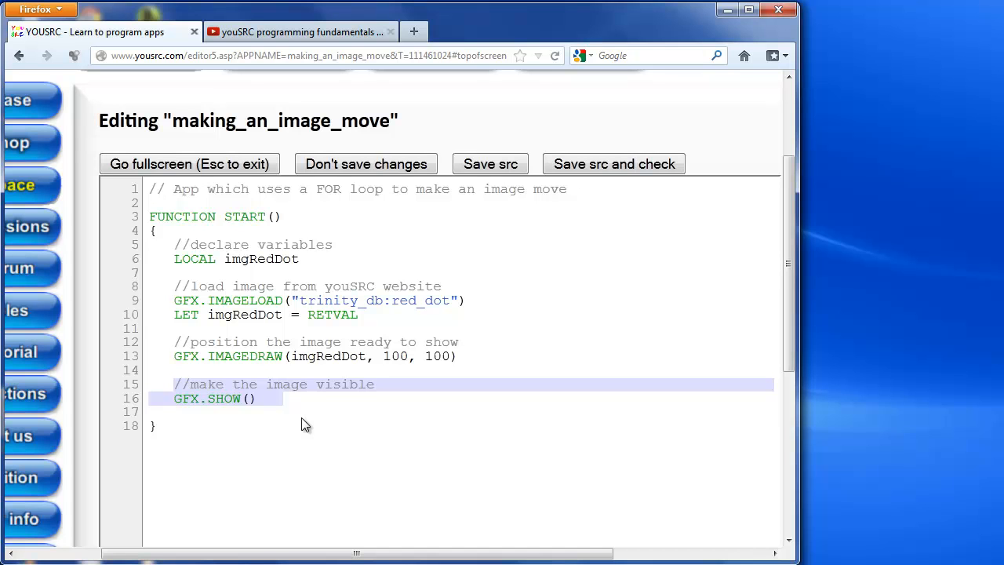
mouse_move(402, 383)
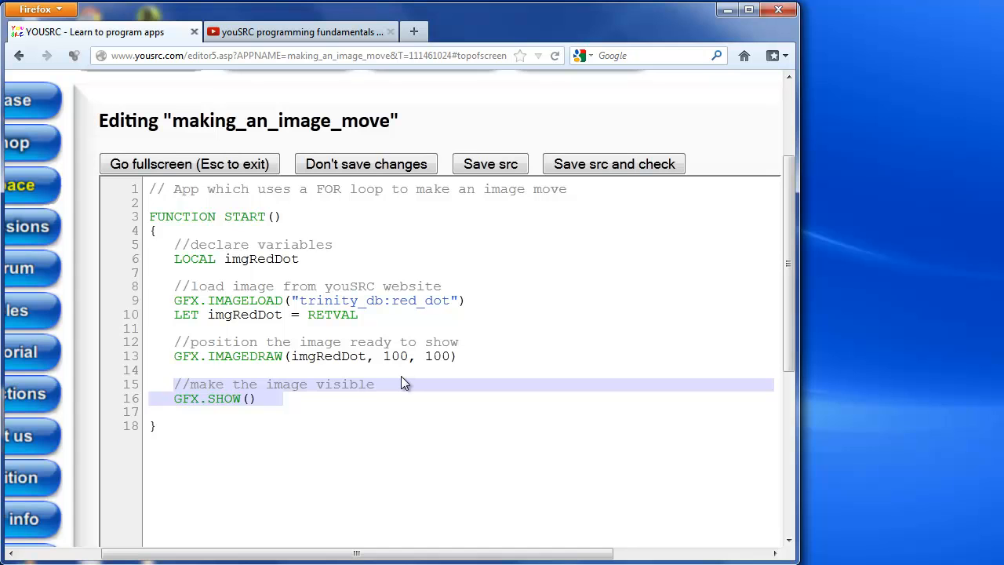
mouse_move(396, 383)
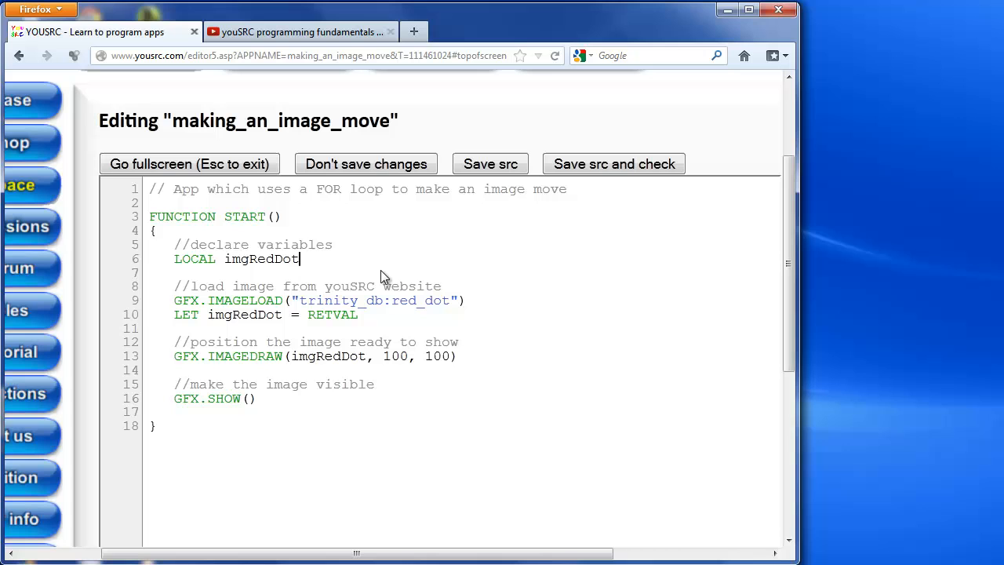
- Extend the LOCAL declaration to 'imgRedDot, xPosition, loopCounter' and start a new line below it
type(",")
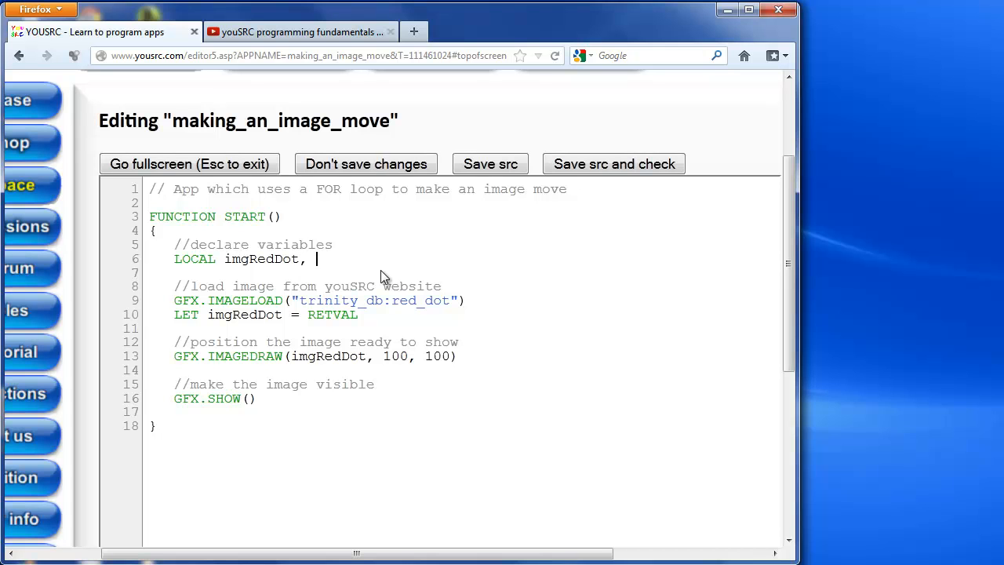
type("xpos")
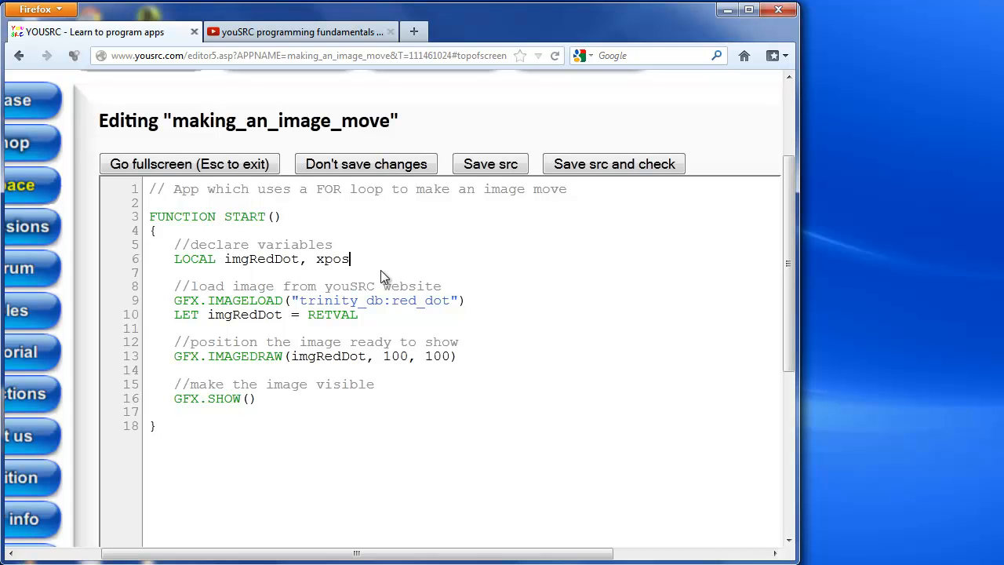
type("ition")
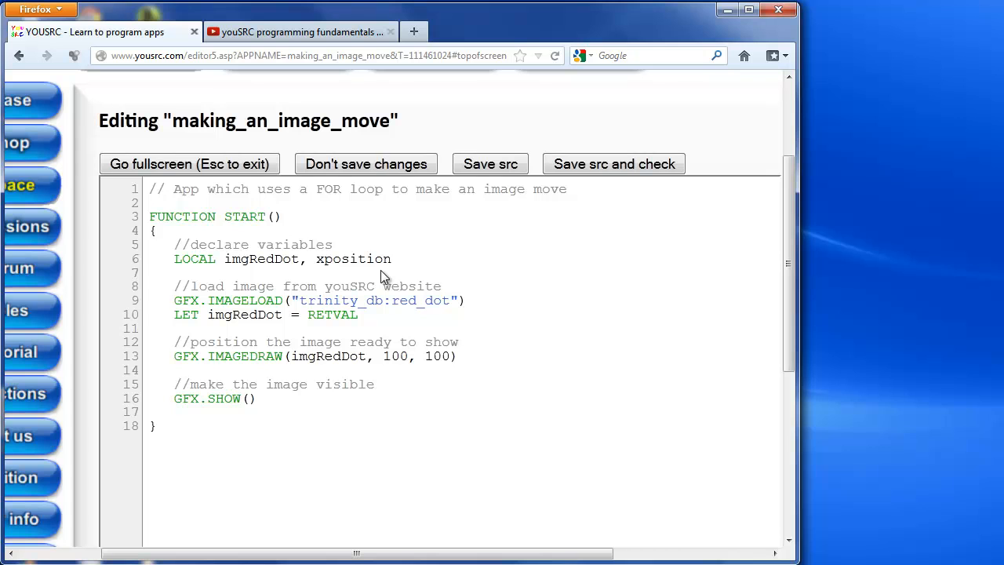
left_click(332, 259)
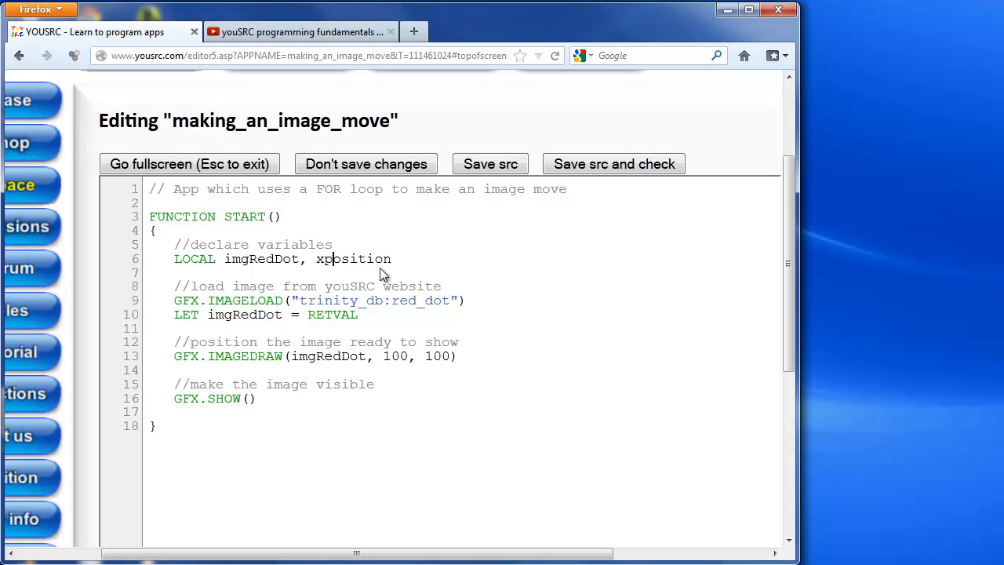
type("P")
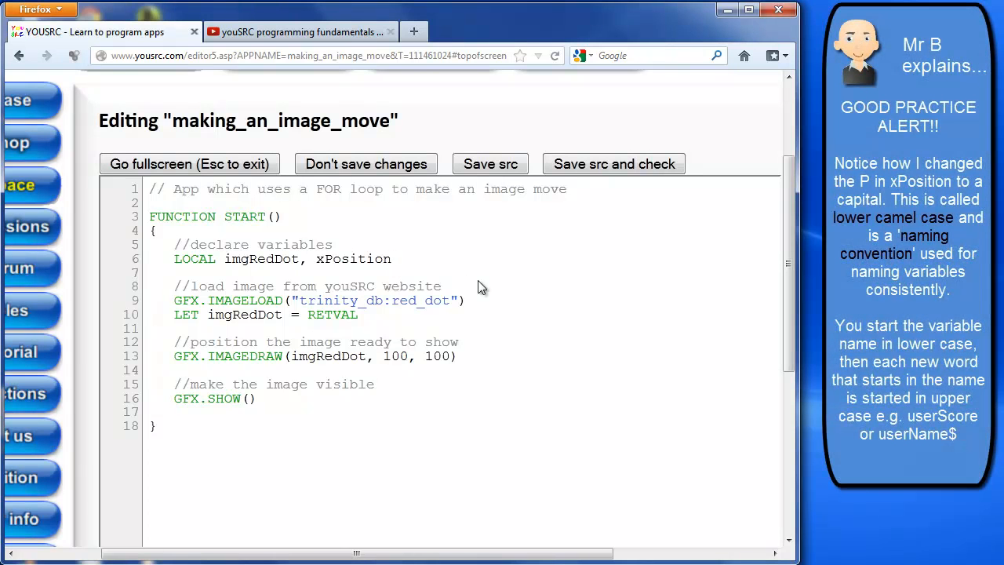
left_click(393, 259)
type(",")
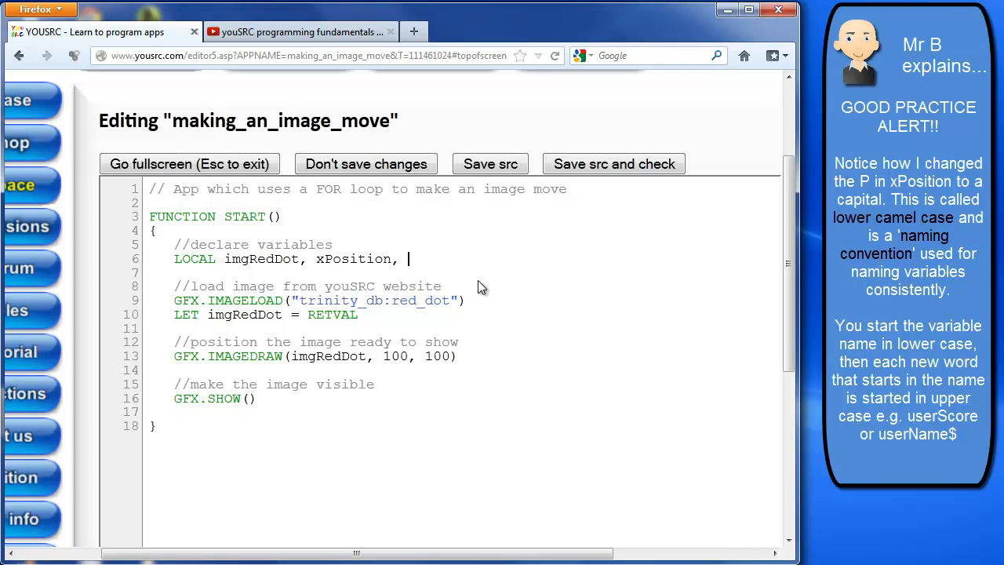
type("loopCou")
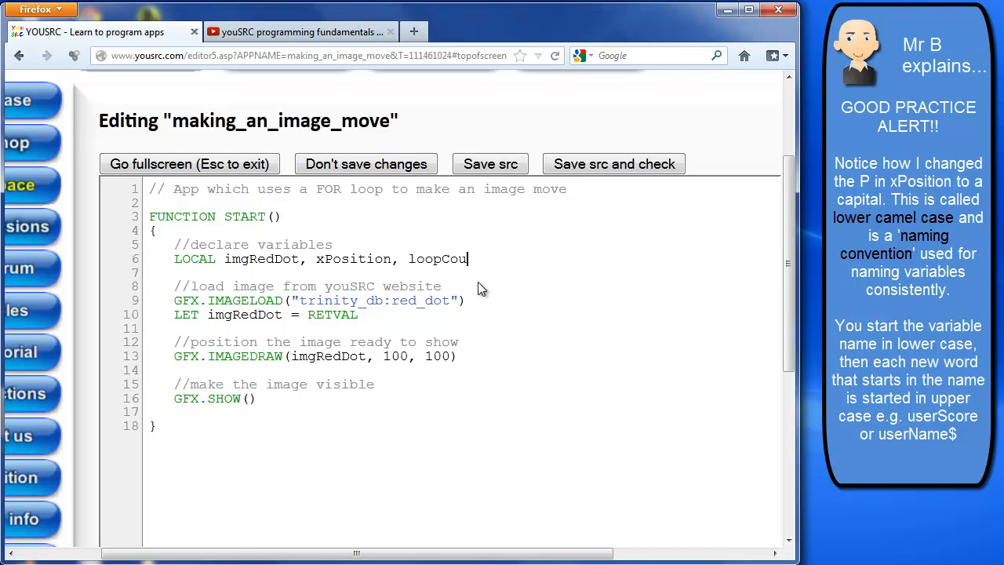
type("nter")
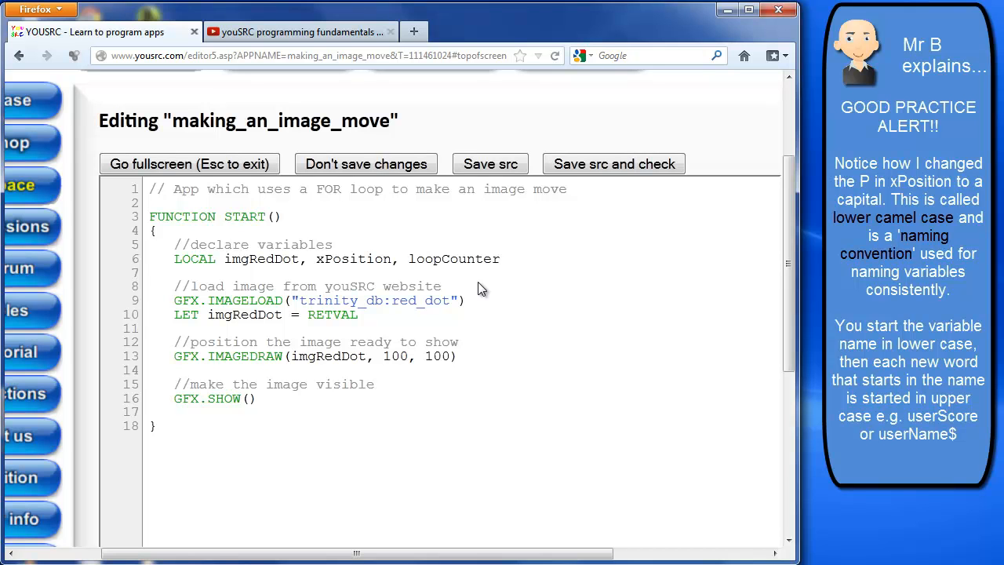
left_click(499, 258)
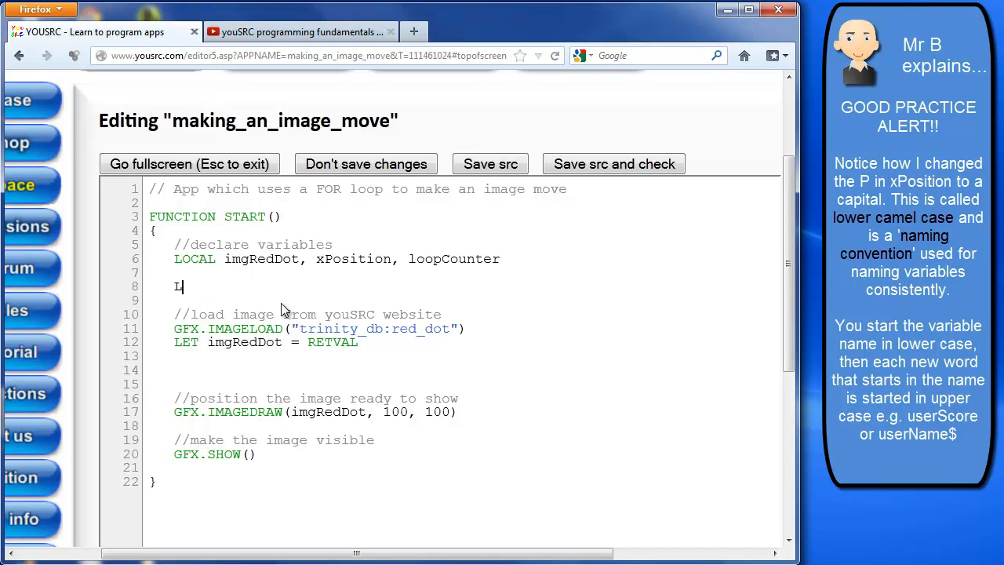
- Add the line 'LET xPosition = 100' after the declarations
type("LET xPos")
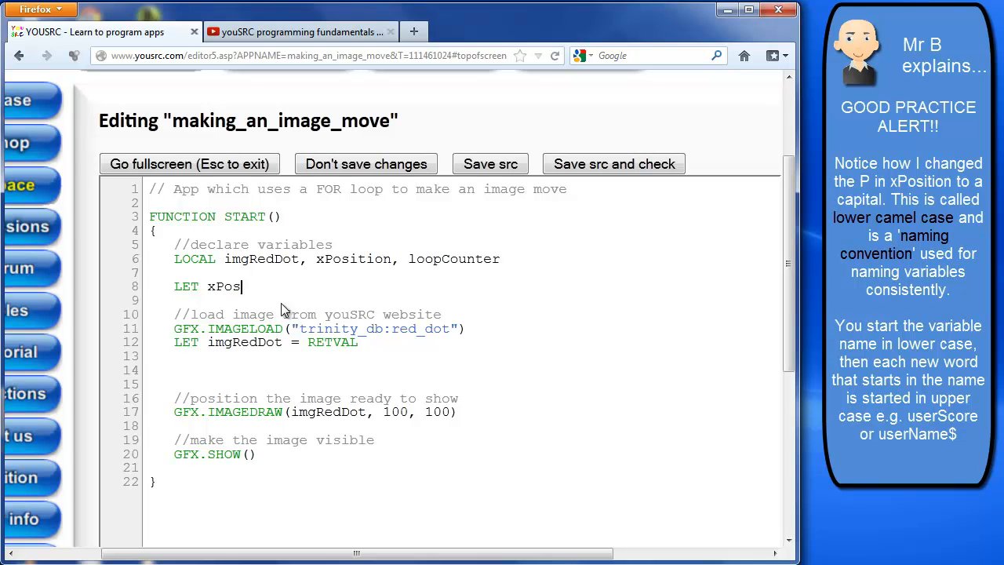
type("ition =")
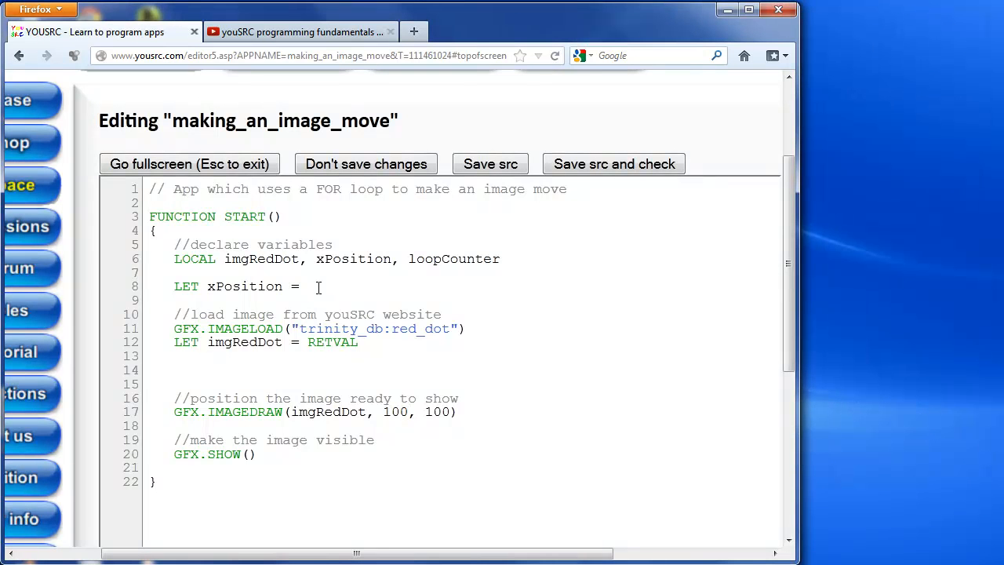
type("100")
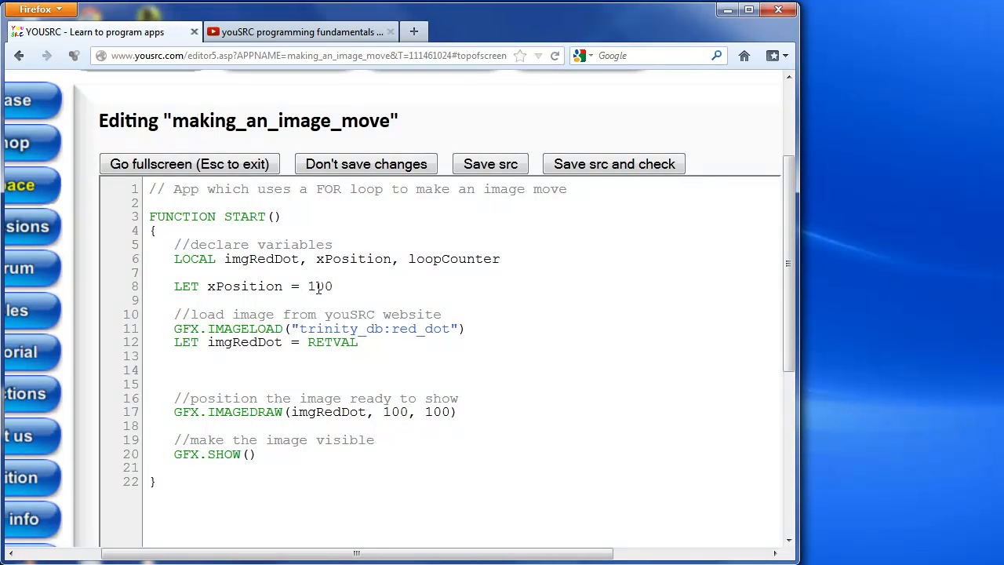
- Replace the first 100 in GFX.IMAGEDRAW with xPosition as the horizontal coordinate
double_click(244, 286)
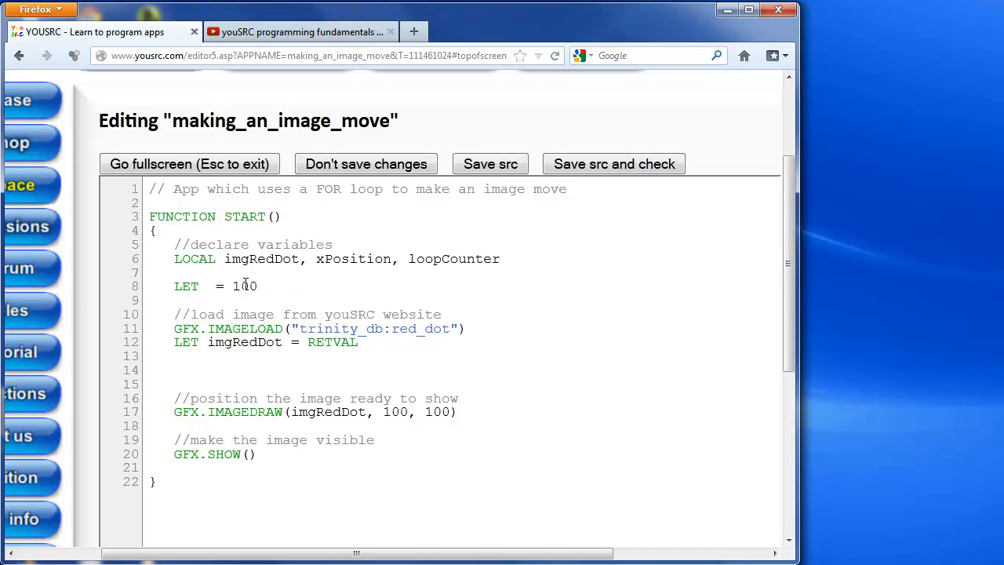
type("xPosition")
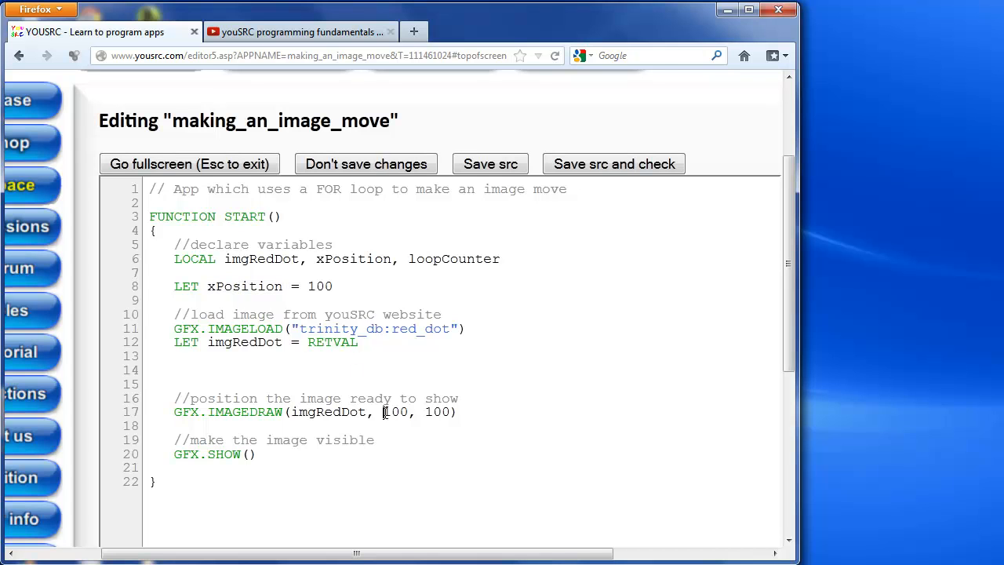
type("xPosition")
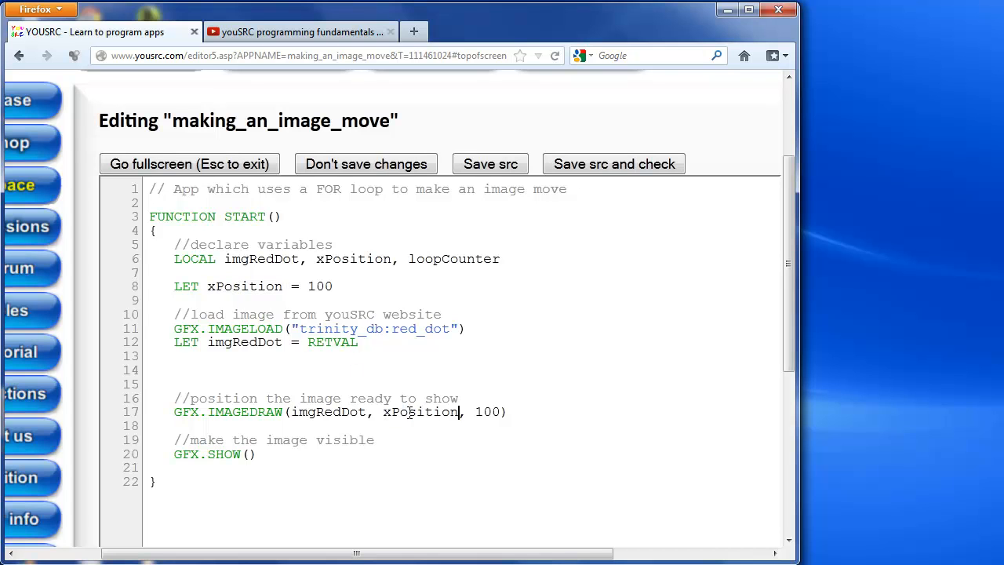
mouse_move(414, 436)
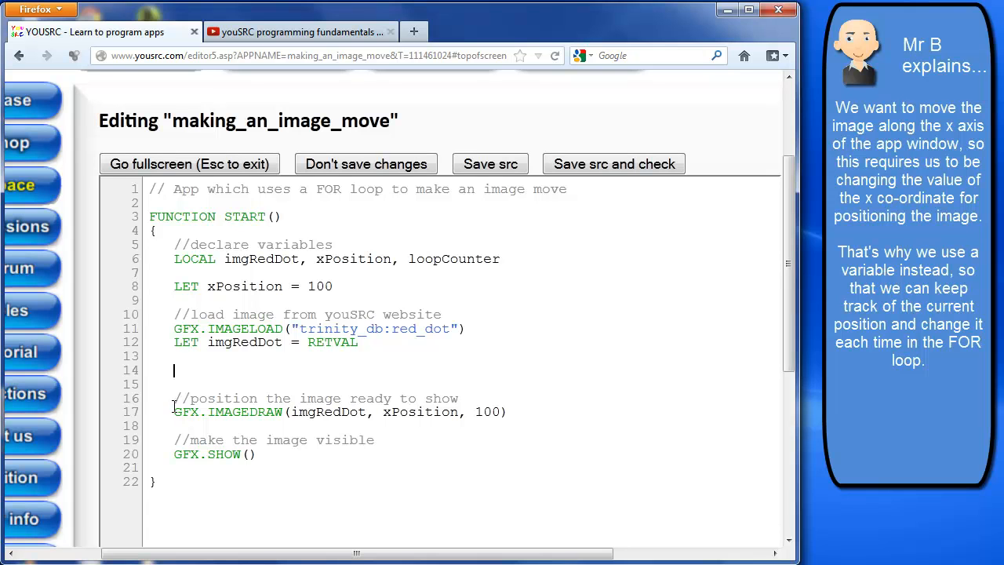
- Wrap the draw and show lines in 'FOR loopCounter = 1 TO 100 {' with braces
left_click_drag(172, 398, 259, 455)
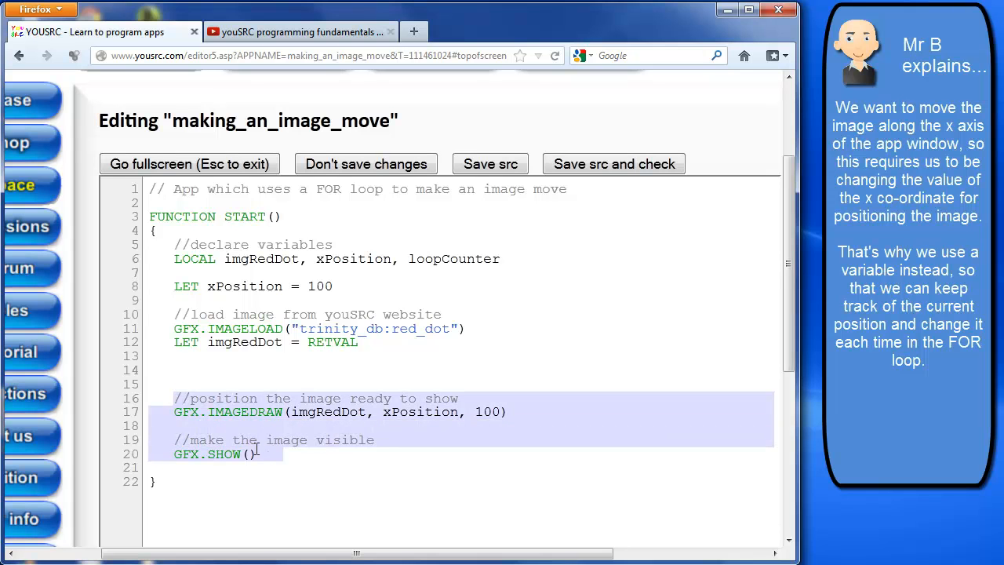
left_click(251, 392)
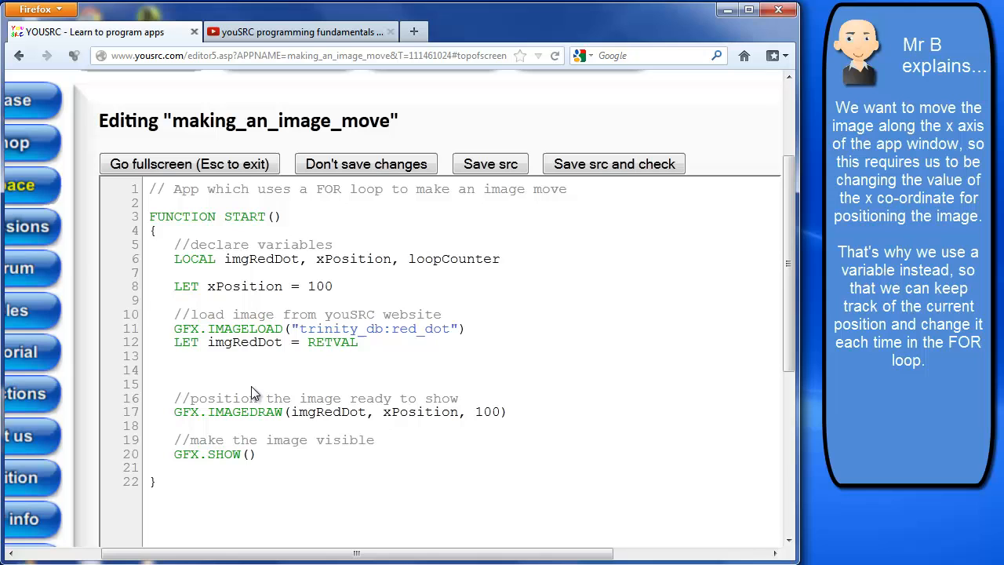
left_click(174, 370)
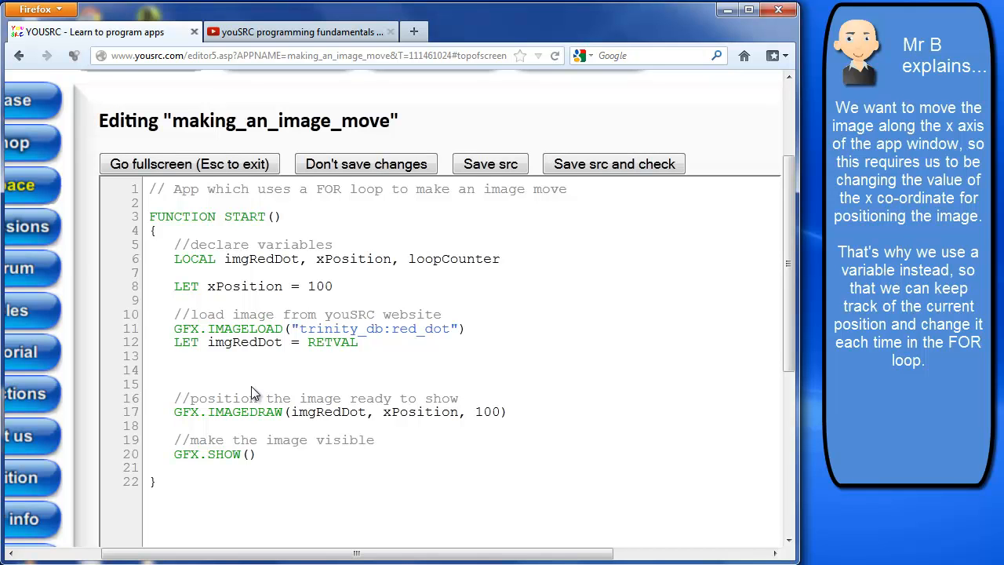
type("FOR")
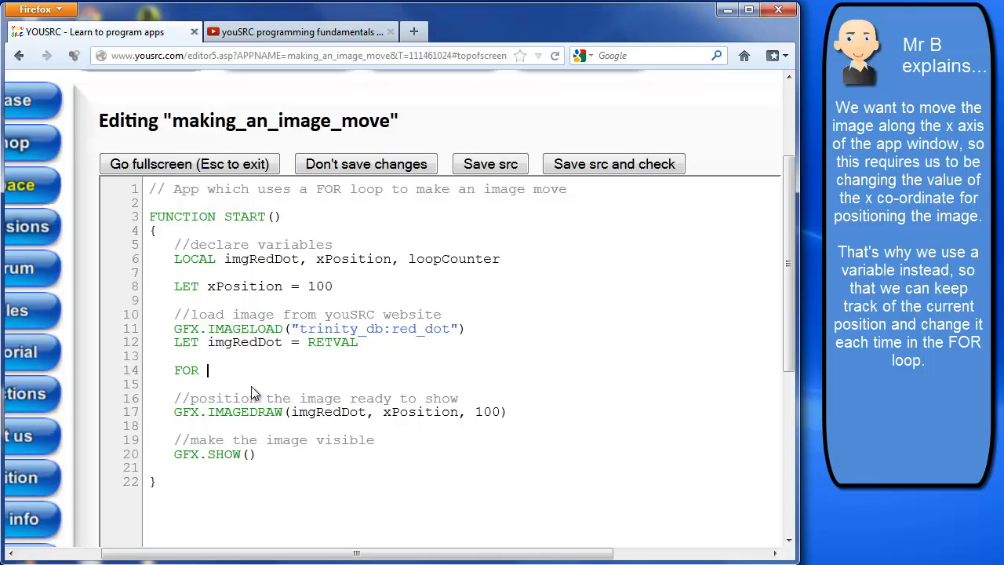
type("loopCoun")
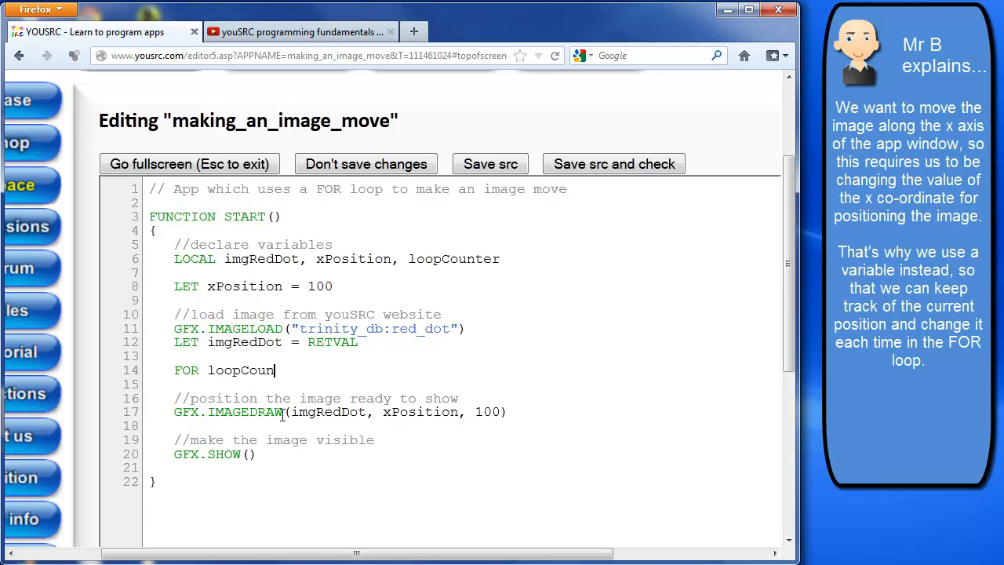
type("ter =")
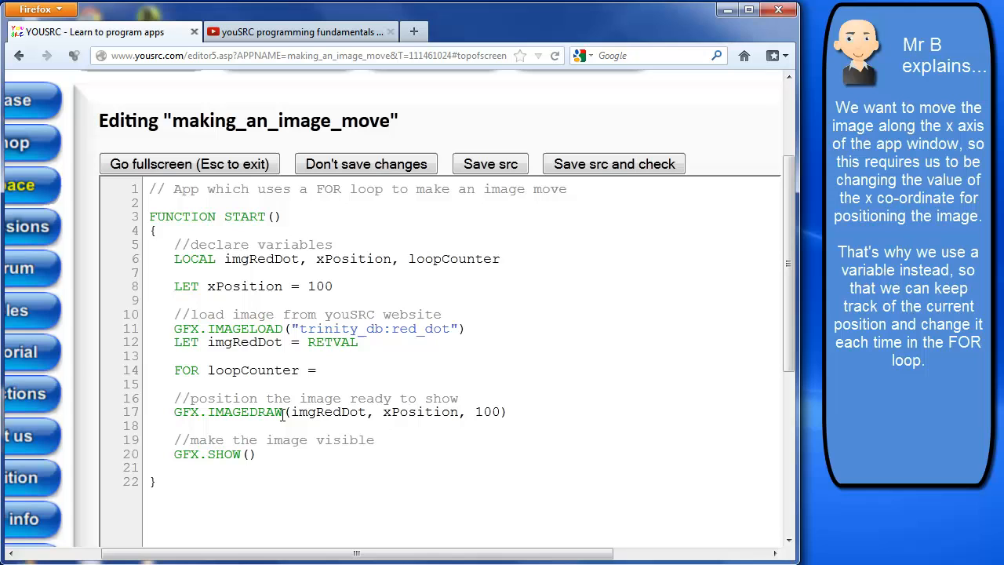
type("1 TO")
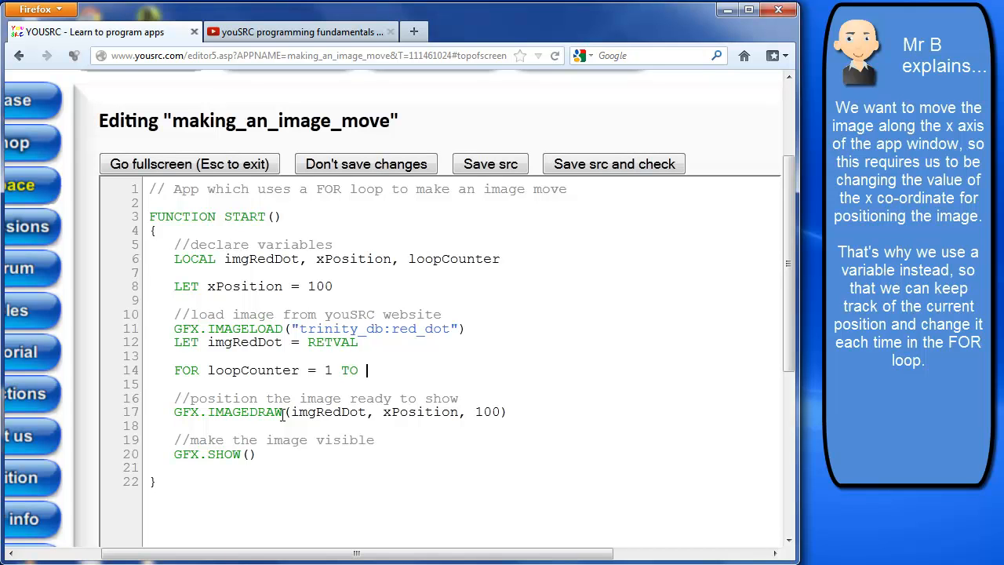
type("100")
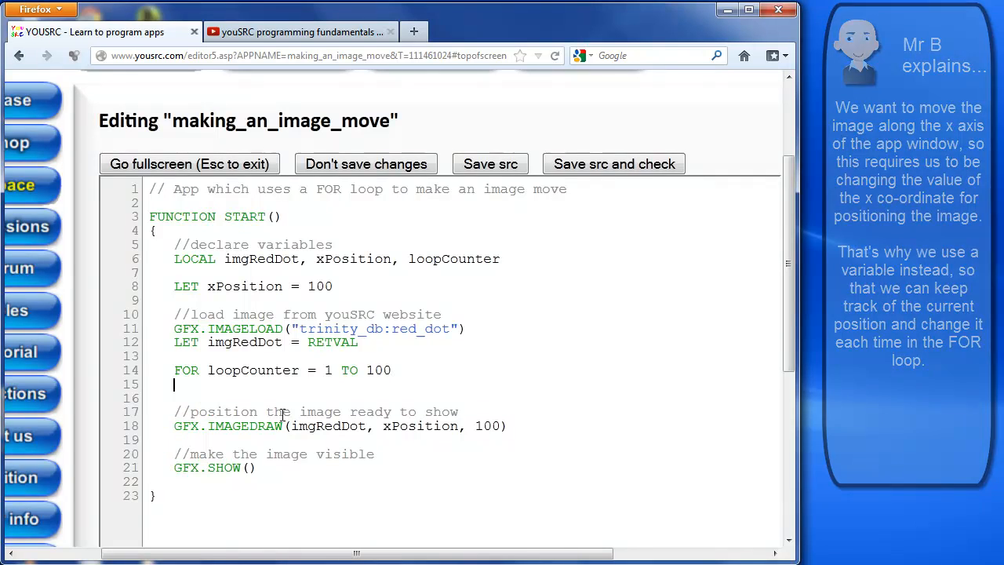
type("{")
left_click(463, 480)
type("}")
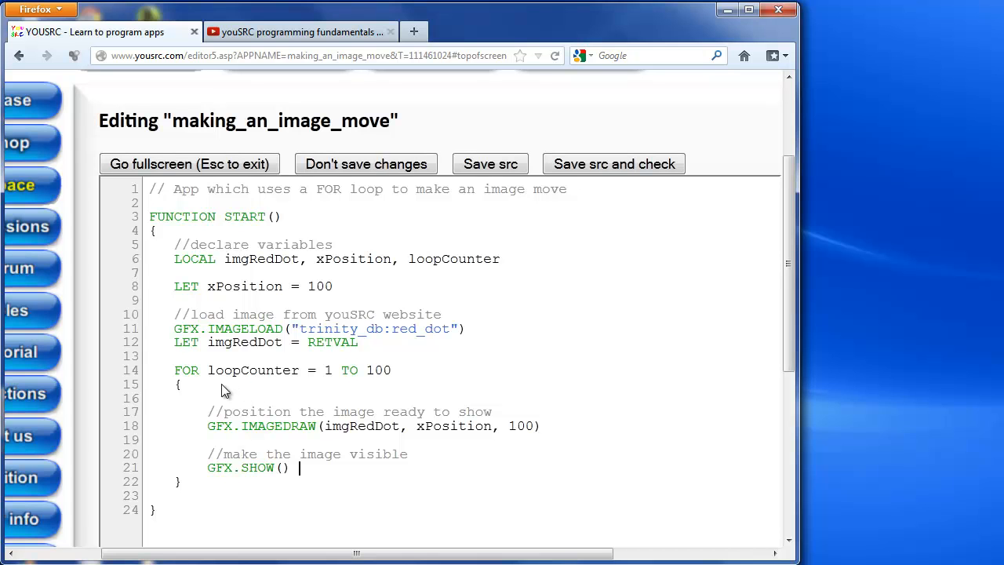
mouse_move(395, 369)
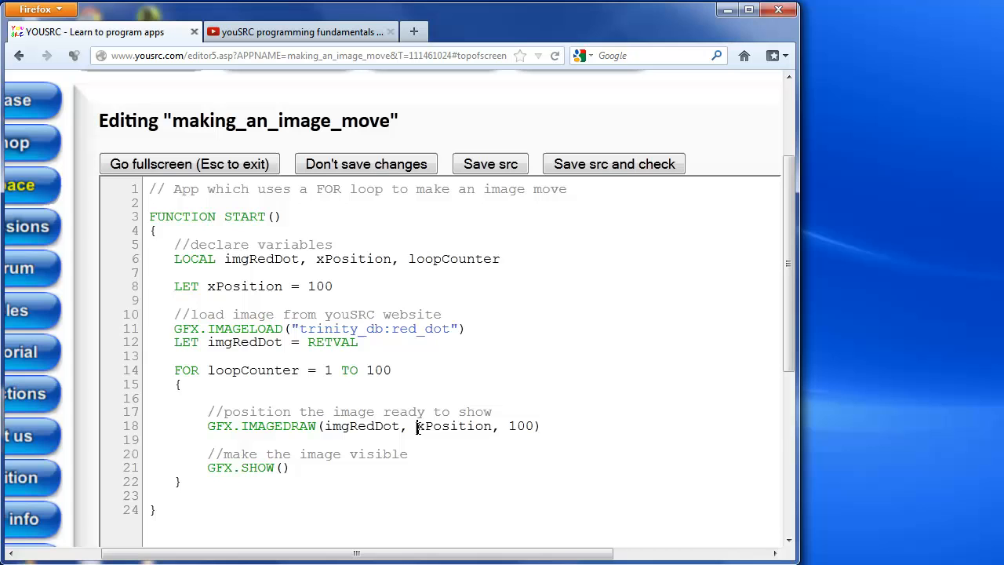
double_click(453, 427)
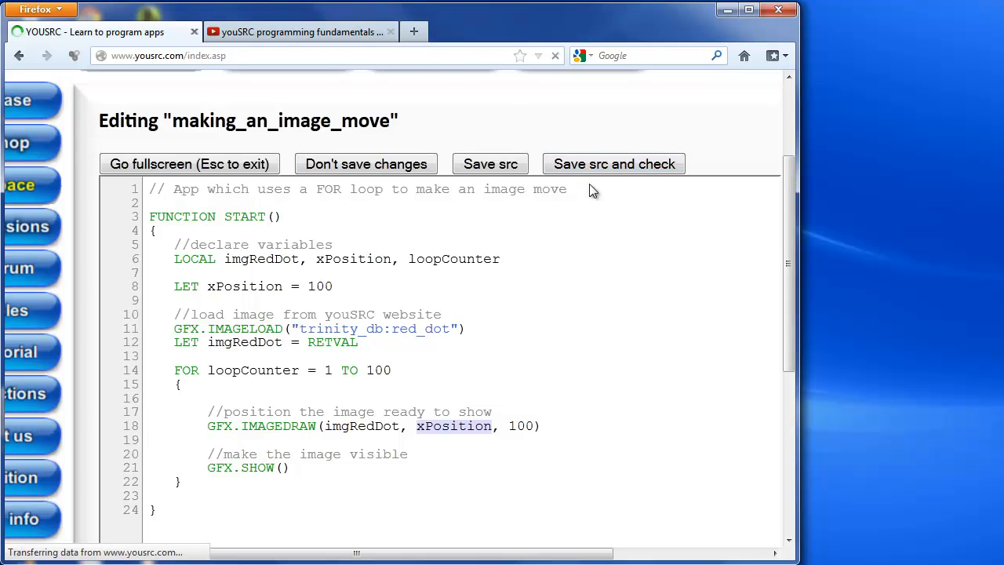
- Save and check the code, then run the app so the red dot appears
left_click(614, 163)
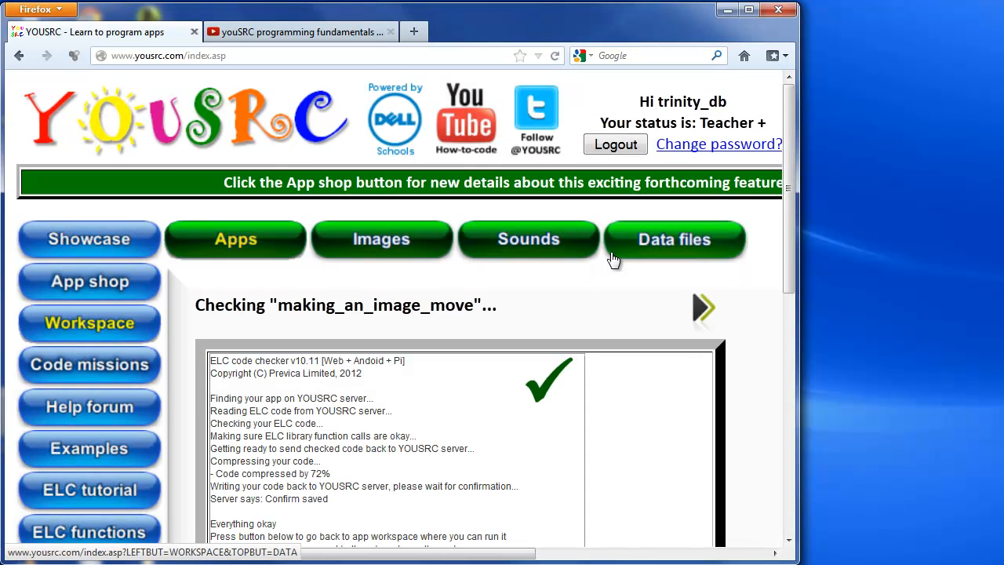
left_click(703, 306)
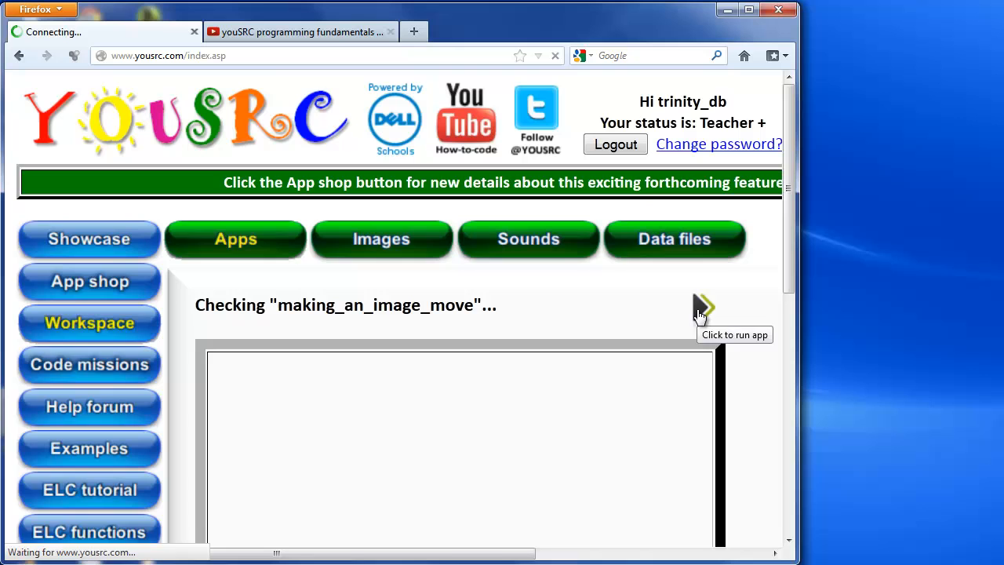
left_click(703, 306)
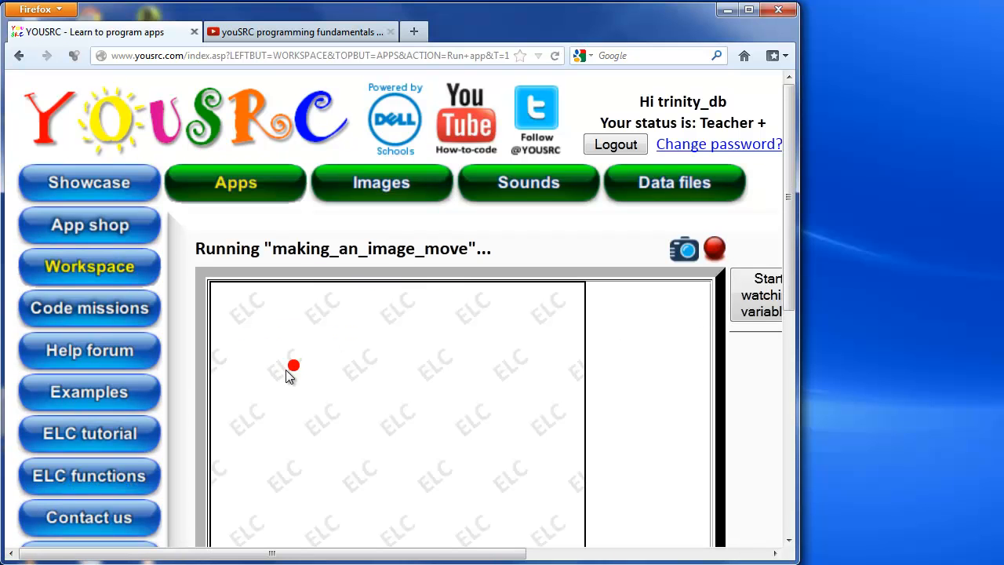
mouse_move(179, 301)
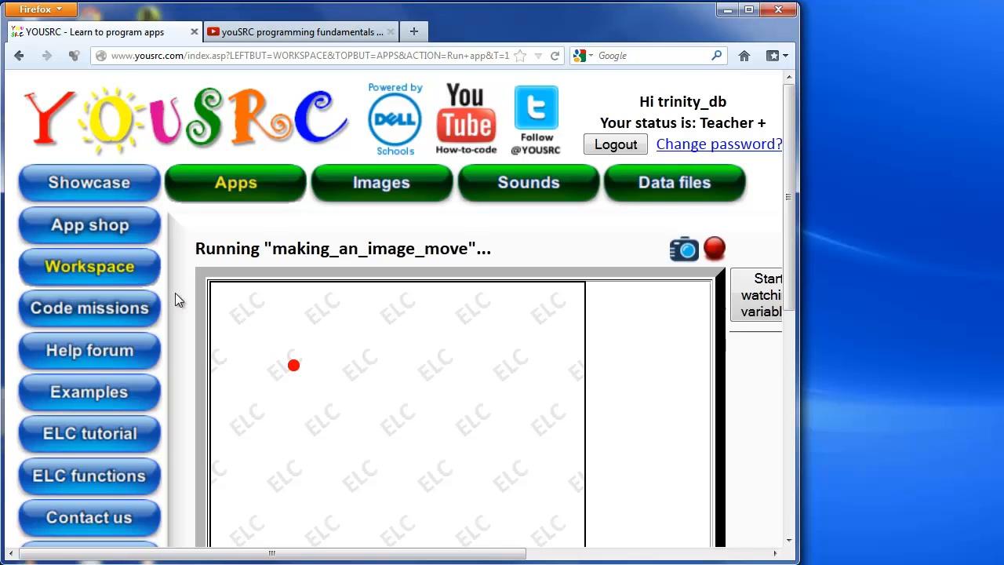
scroll("down", 3)
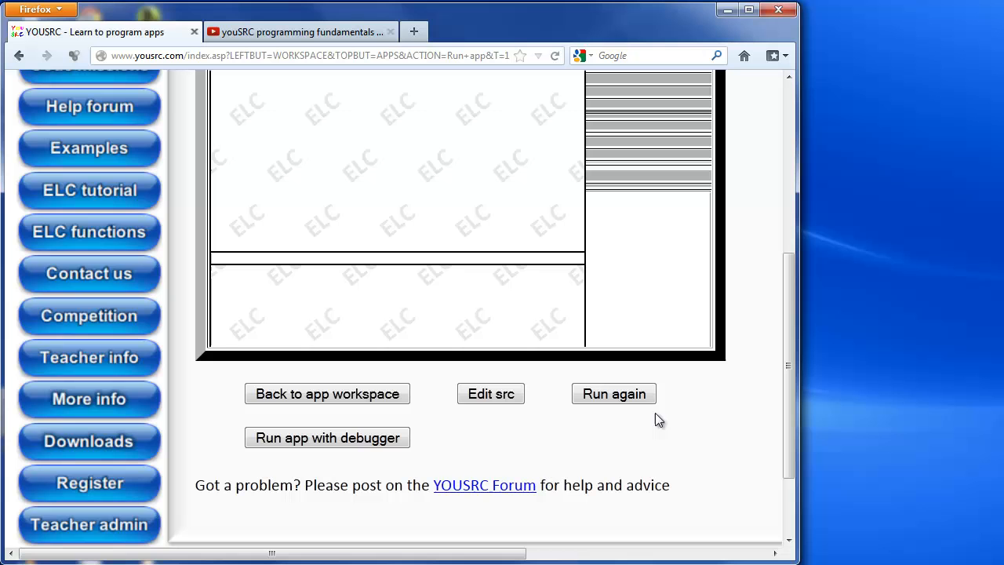
- Back in the editor, add 'LET xPosition = xPosition+1' inside the FOR loop
left_click(615, 392)
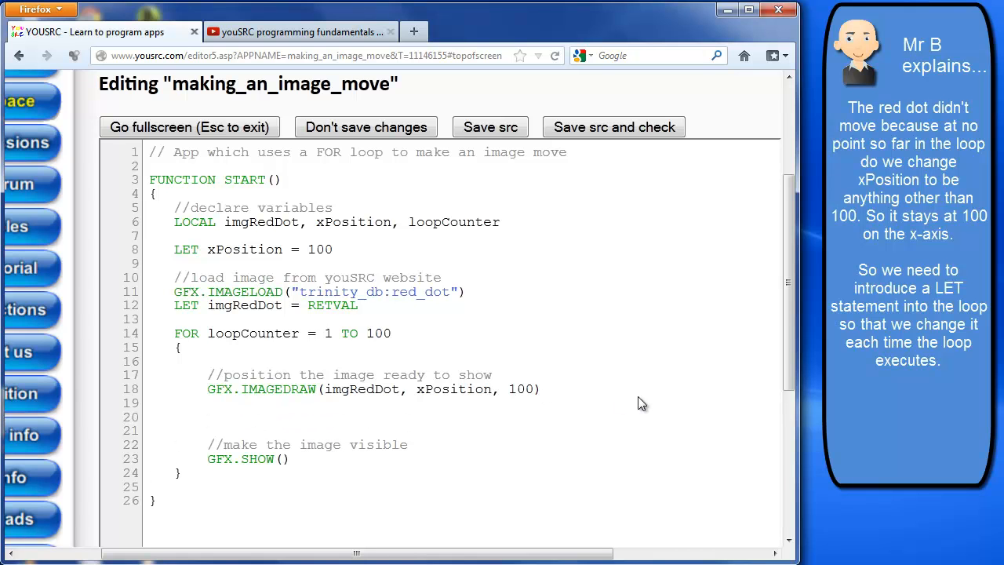
type("LET")
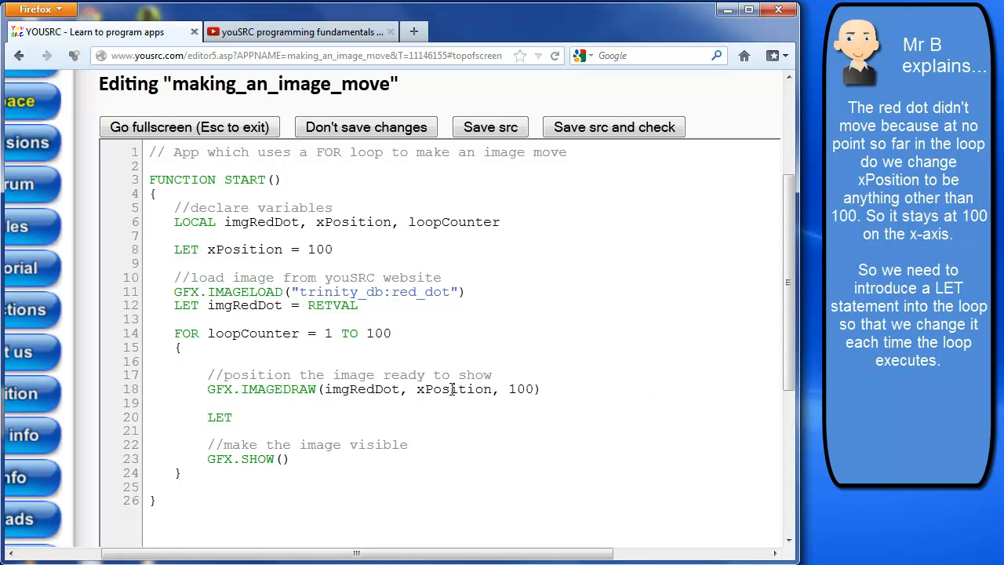
double_click(453, 389)
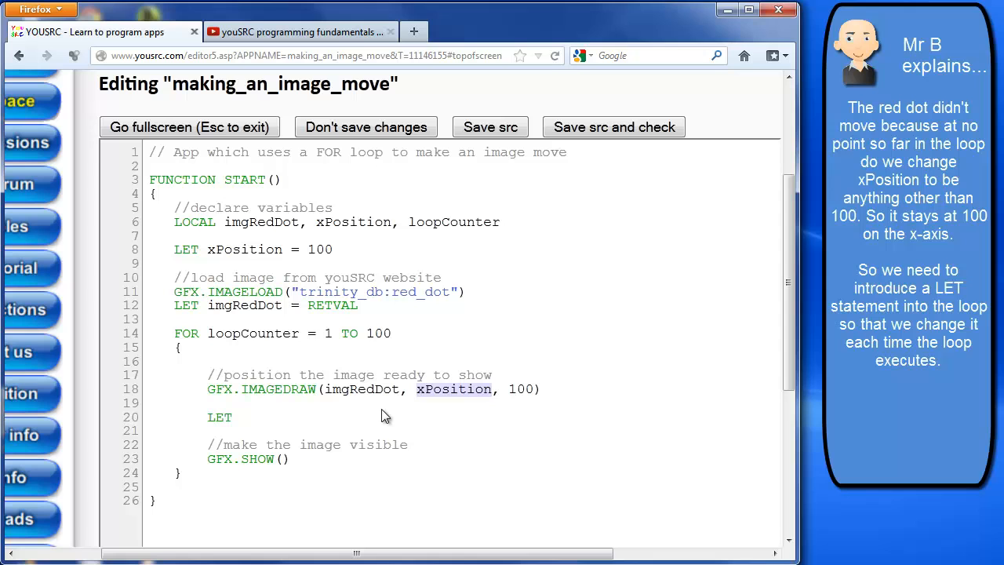
type("xPosition")
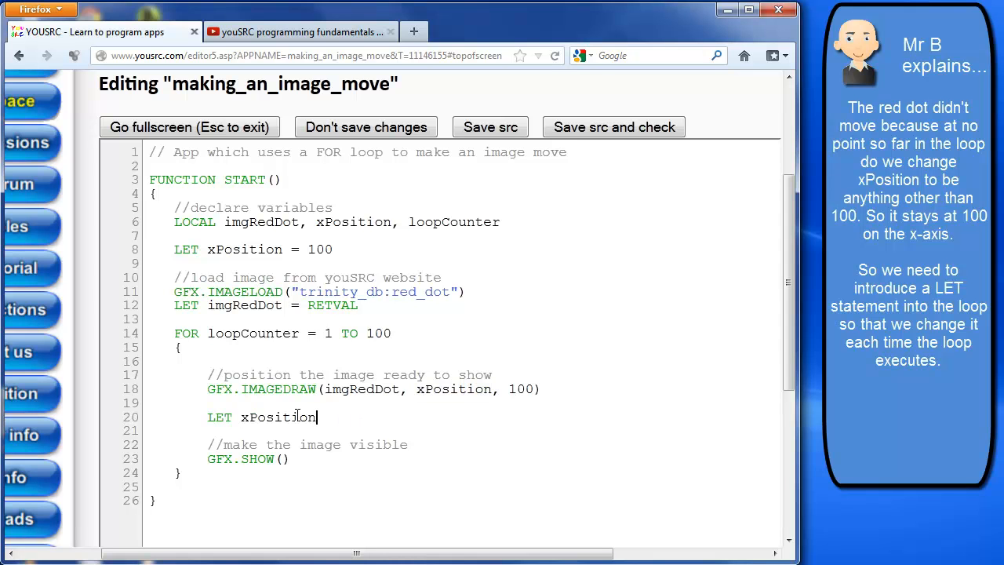
type("=")
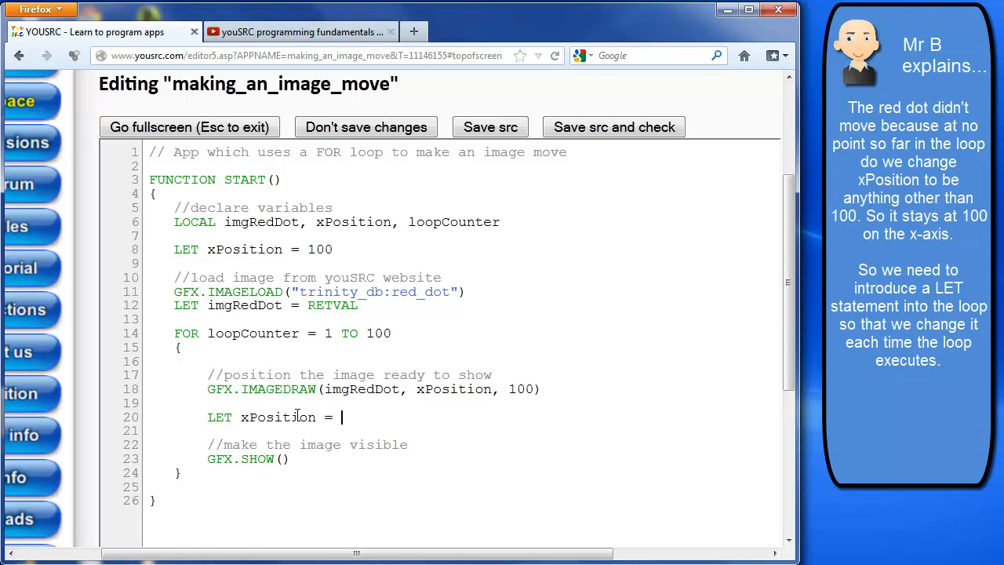
type("xPosition")
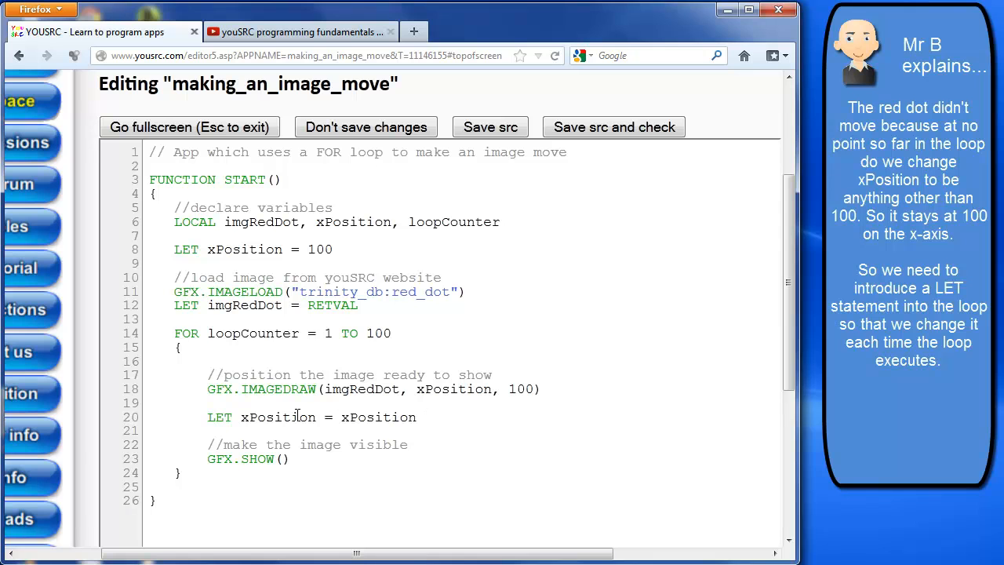
type("+1")
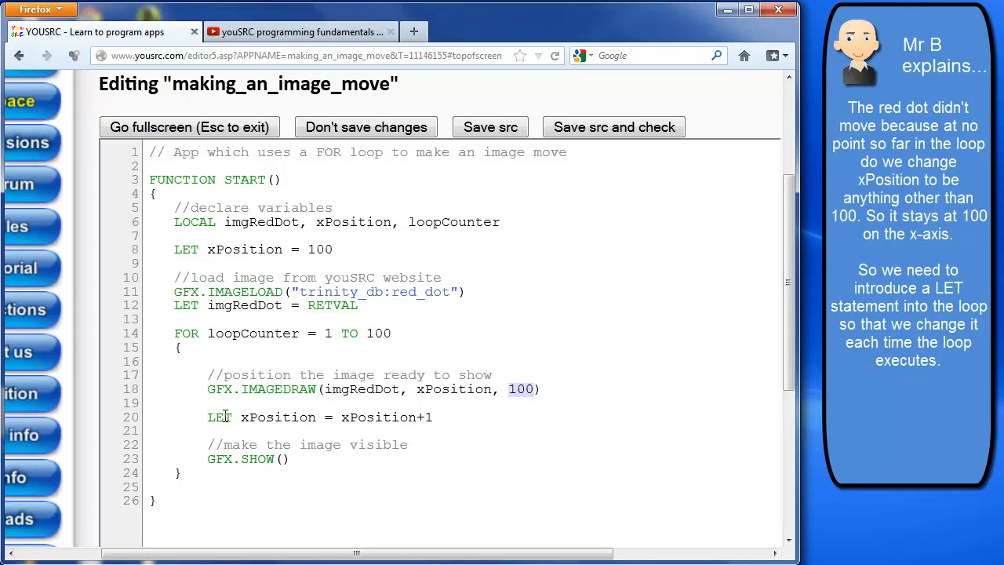
mouse_move(440, 423)
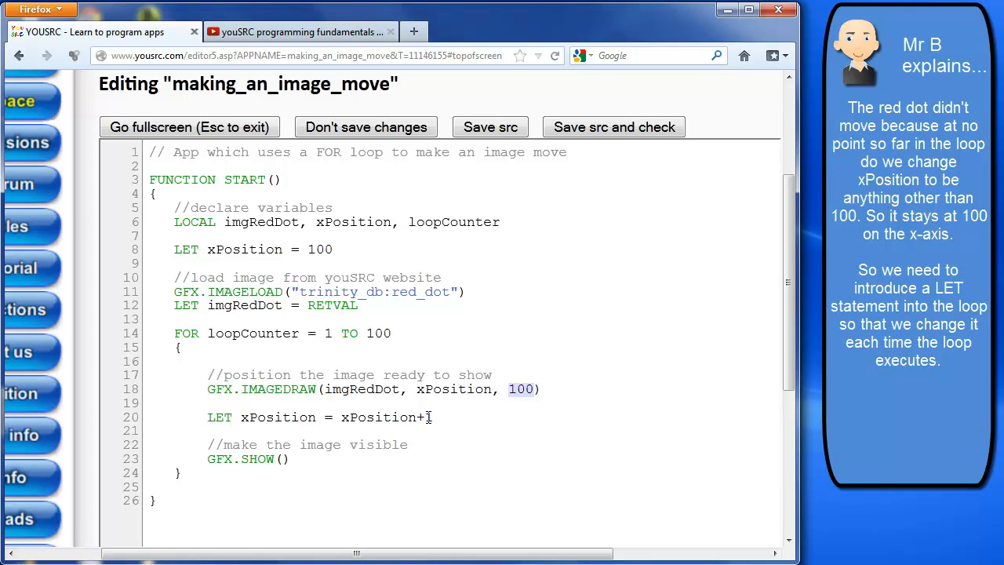
type("+")
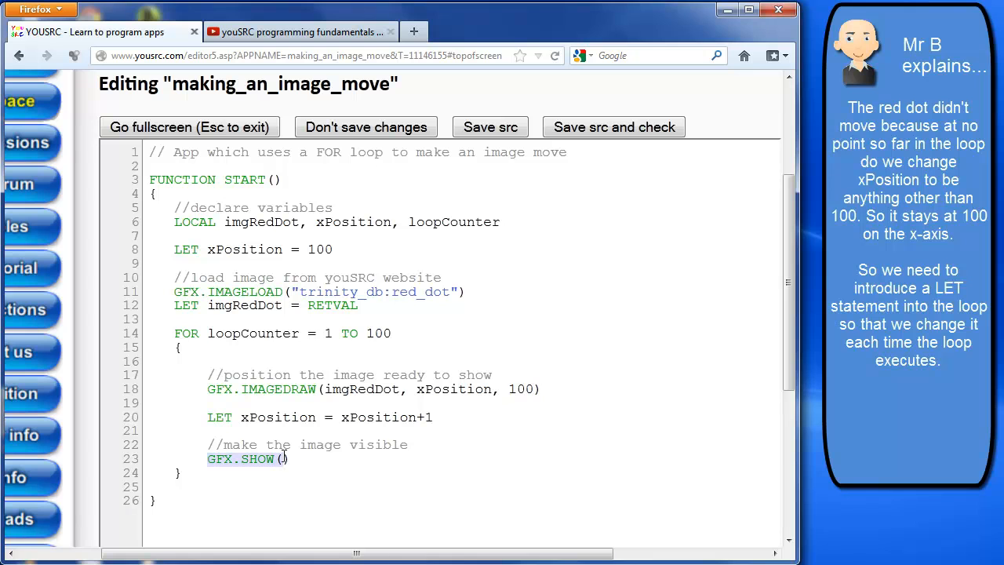
double_click(449, 389)
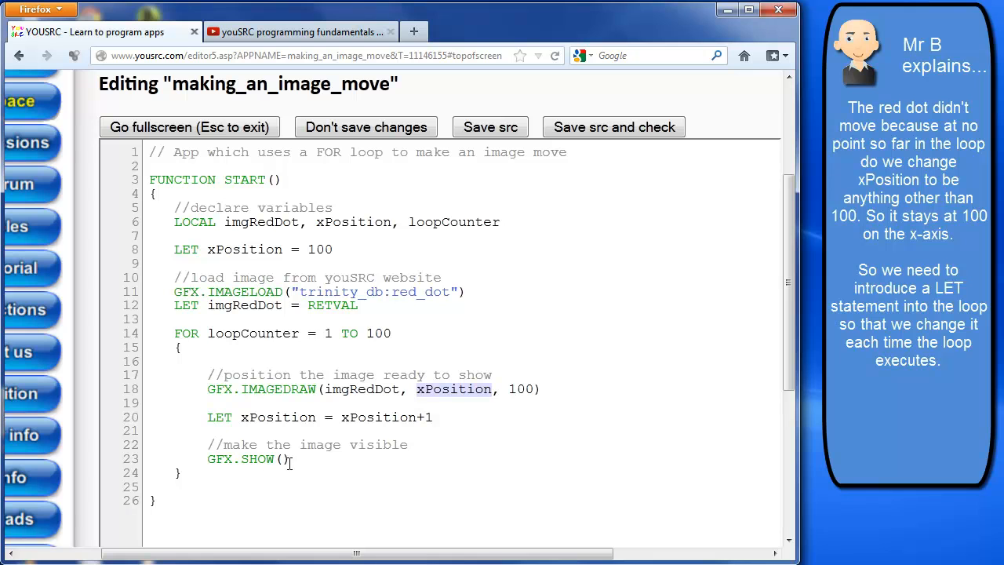
mouse_move(149, 361)
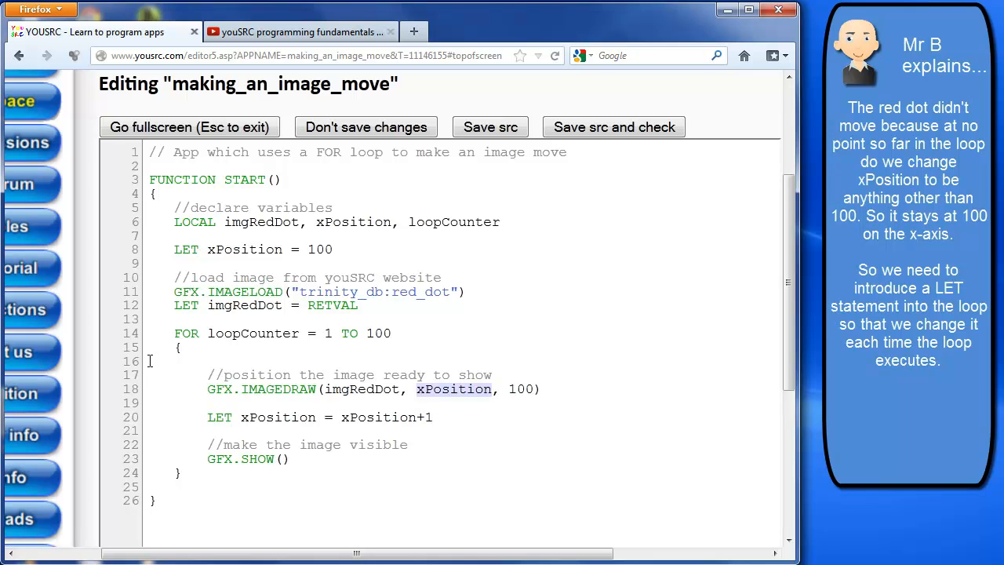
mouse_move(336, 392)
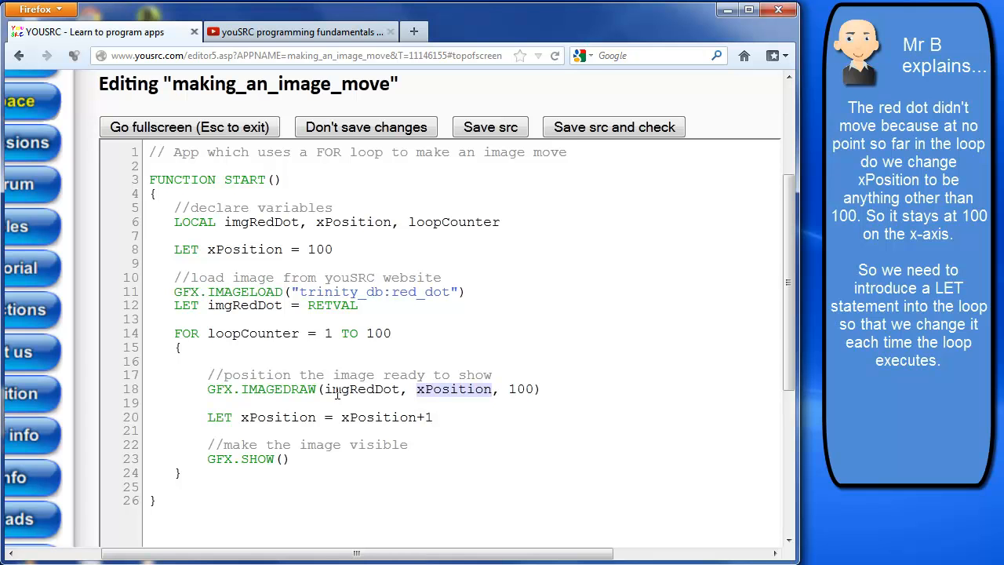
- Save and run the updated app to watch the red dot
left_click(615, 127)
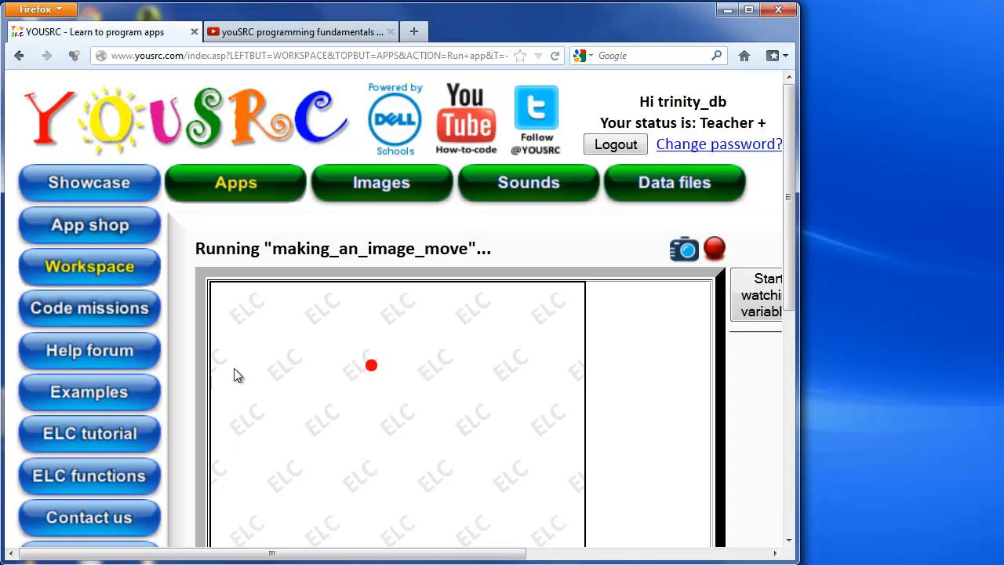
mouse_move(373, 368)
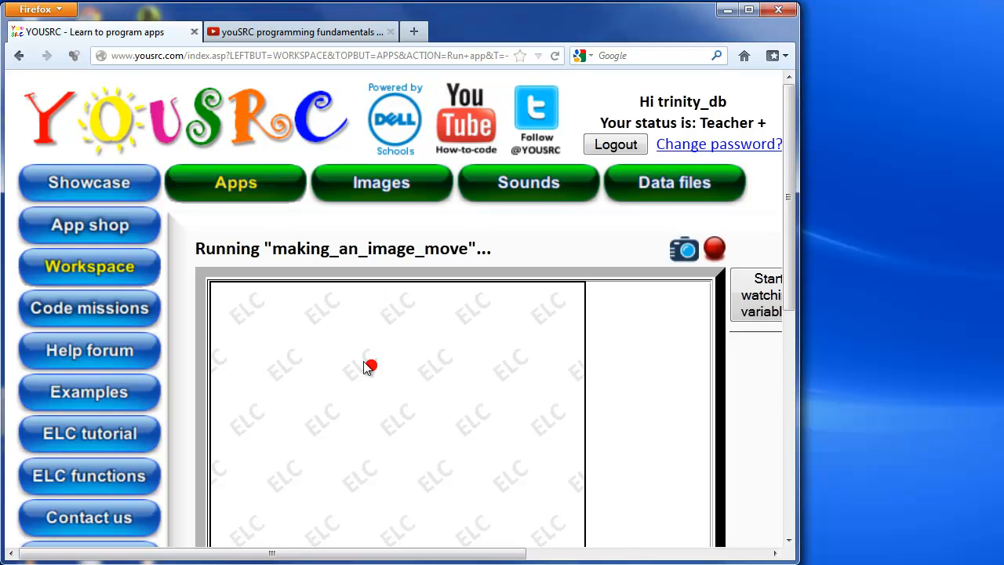
mouse_move(492, 369)
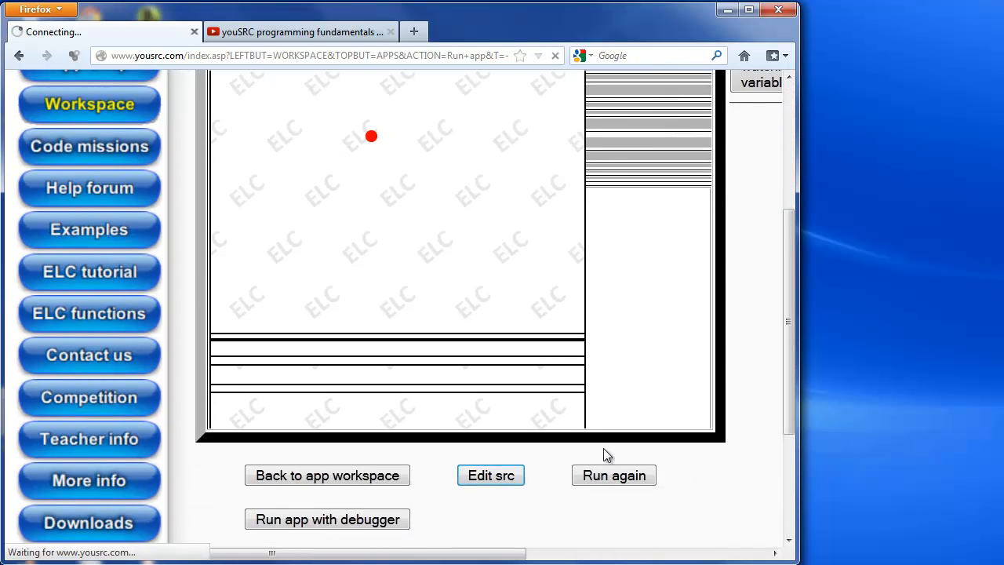
- Back in the editor, add TIMER.SLEEP(5) inside the loop after GFX.SHOW()
left_click(489, 475)
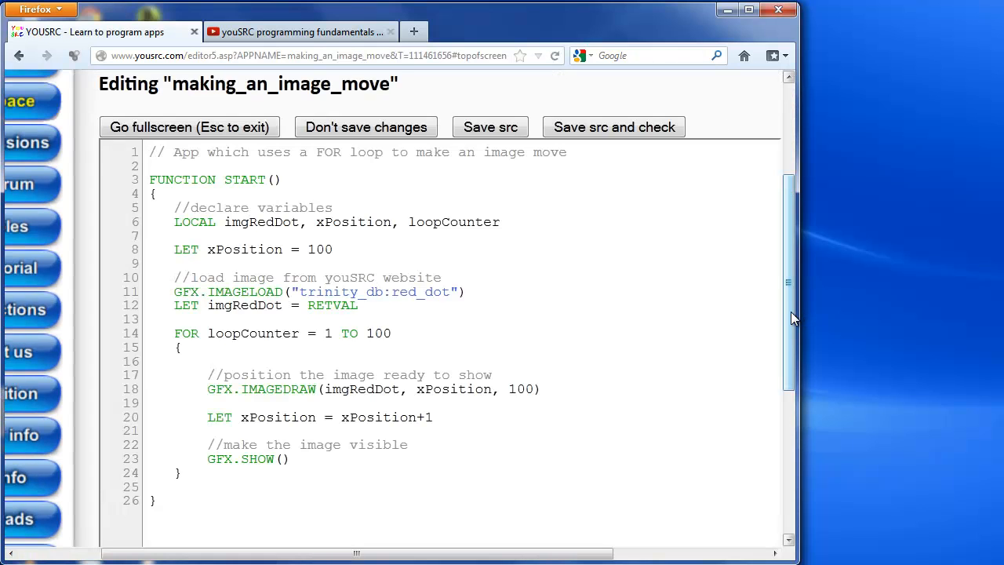
scroll("down", 3)
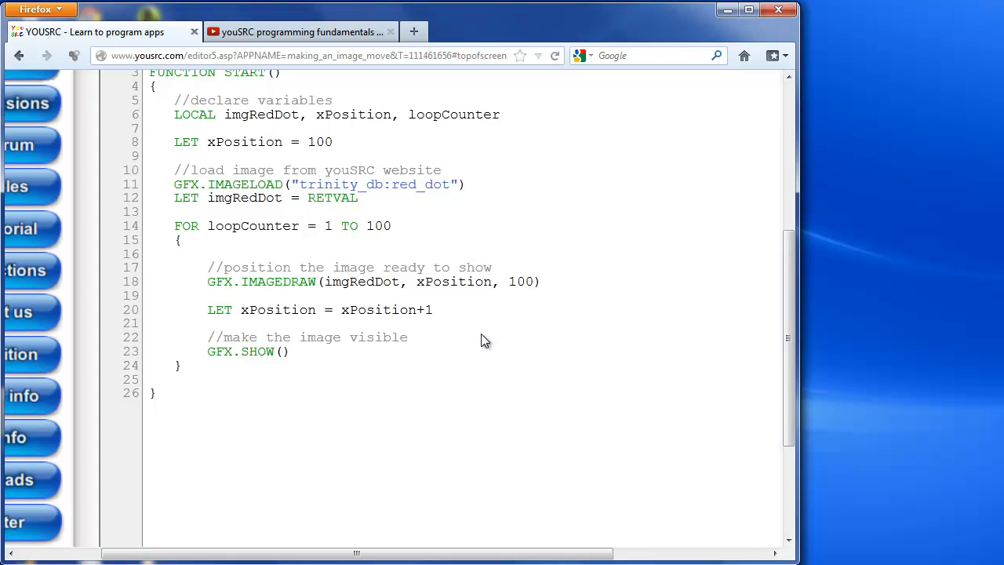
mouse_move(462, 317)
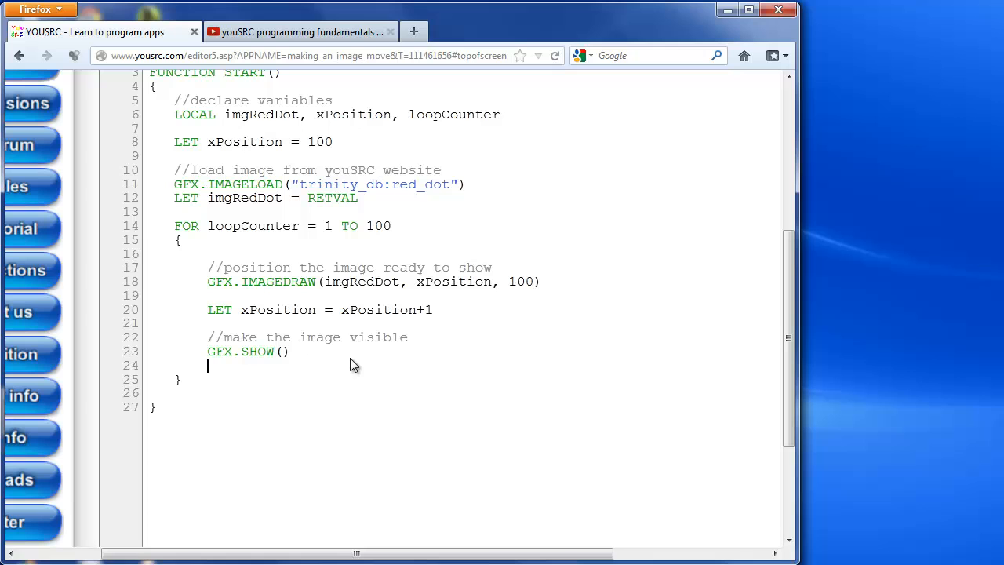
type("TIME")
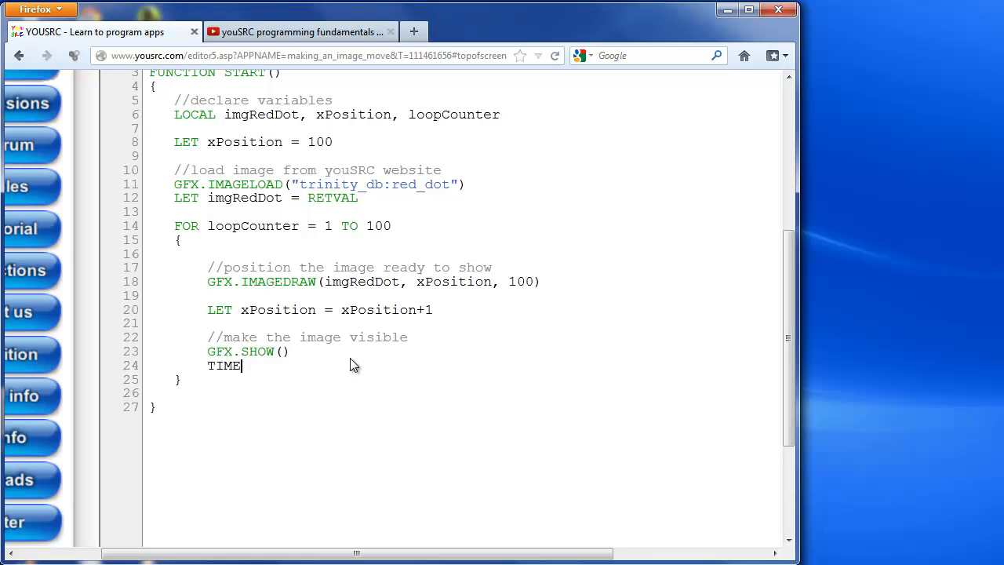
type("R.")
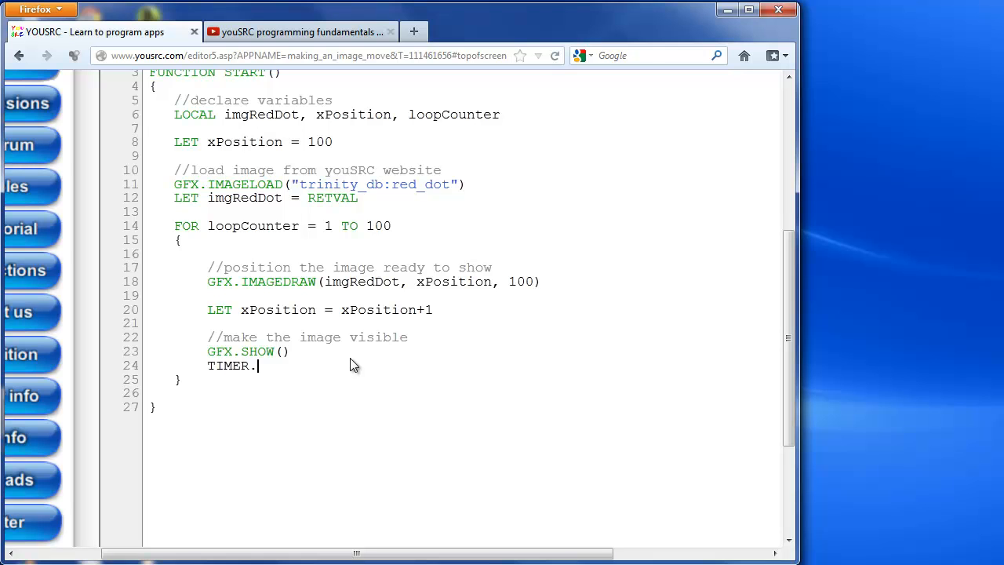
type("SLEEP(")
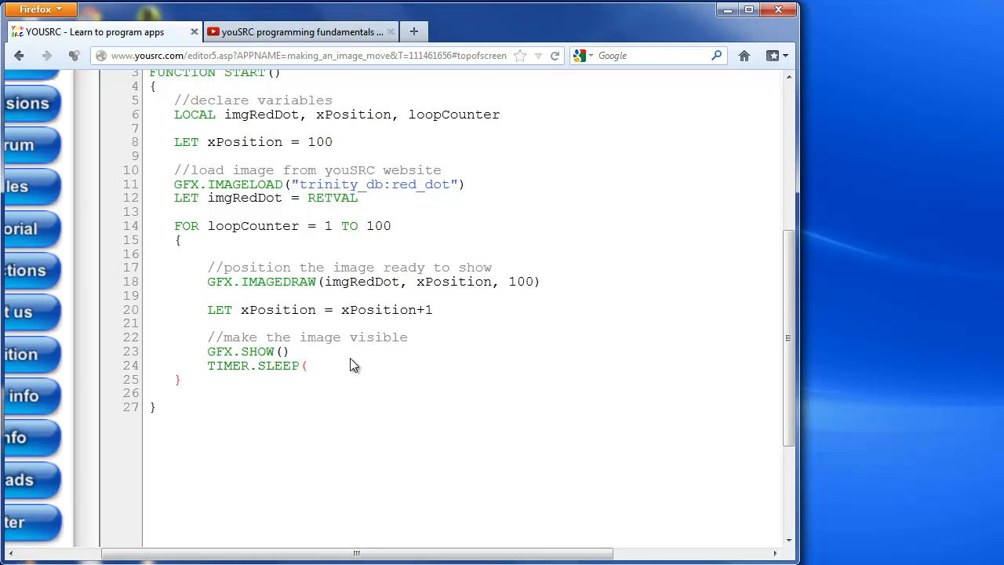
type("5)")
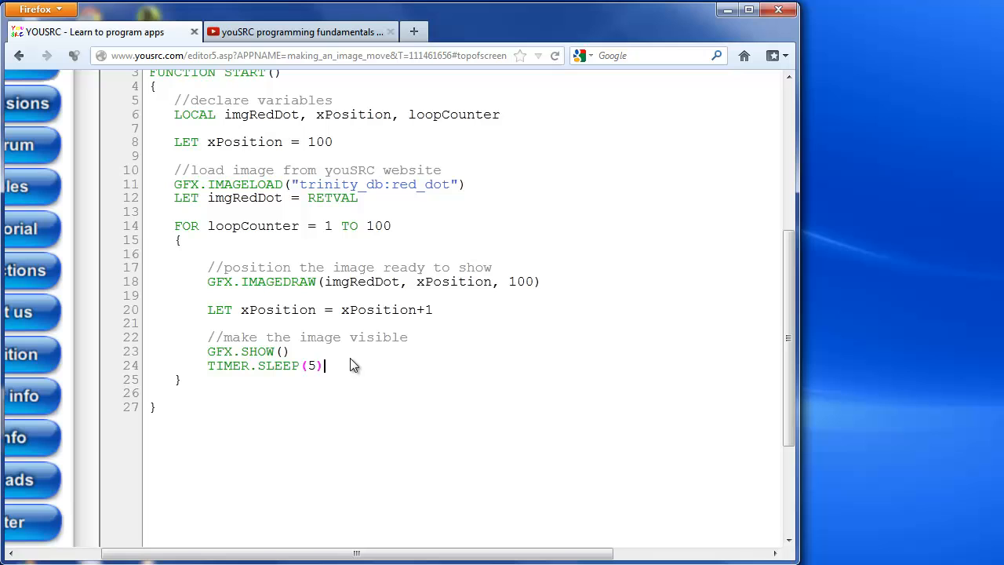
mouse_move(782, 505)
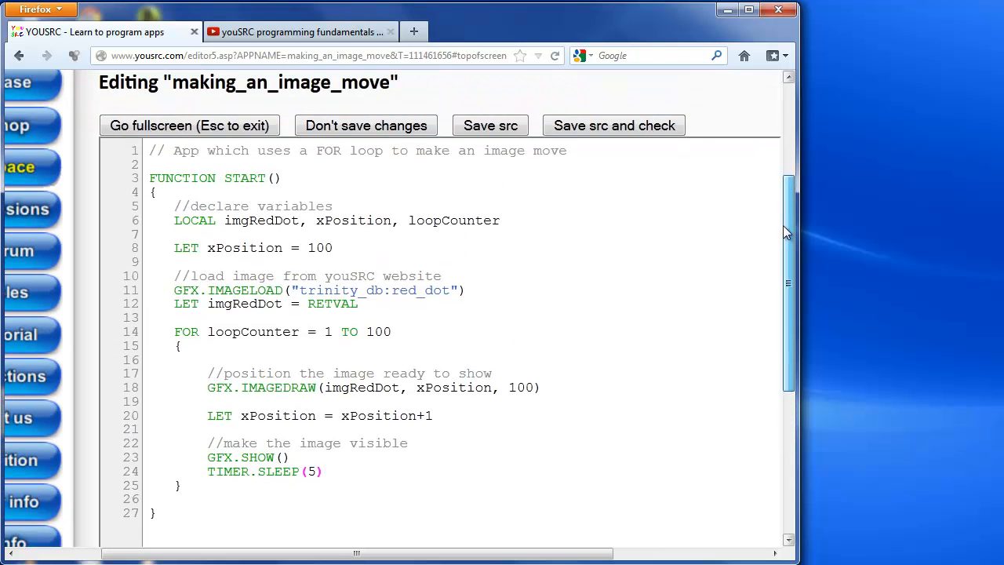
- Save and run the app with the delay so the dot travels along the x-axis
left_click(615, 125)
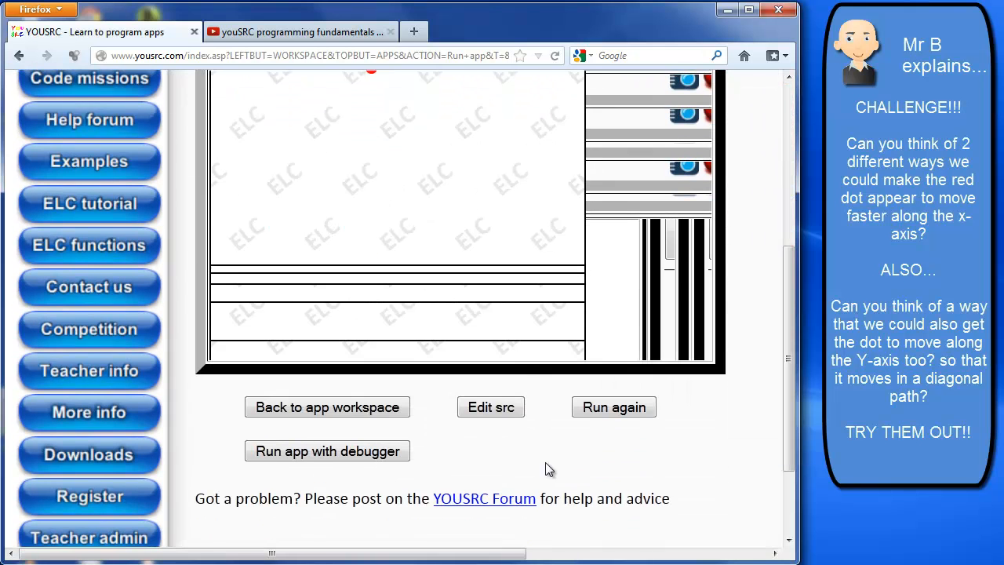
- Reopen the source and highlight the image draw line and its xPosition argument
left_click(489, 407)
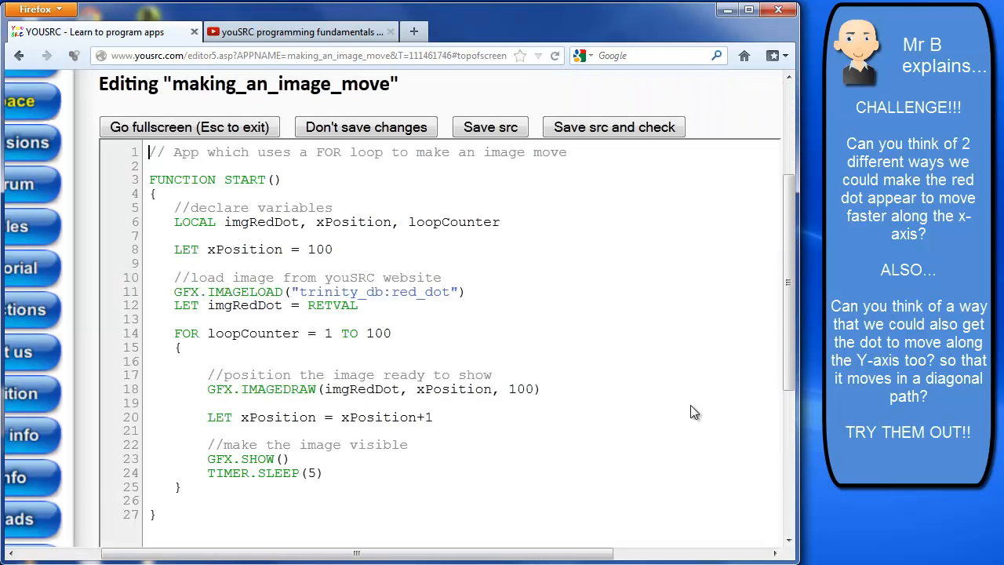
mouse_move(253, 367)
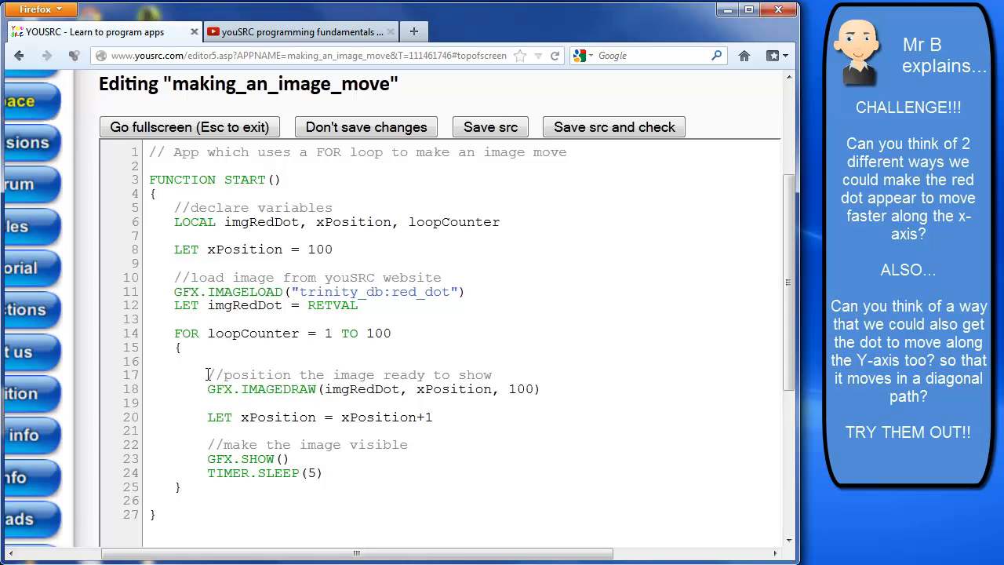
left_click_drag(207, 373, 540, 389)
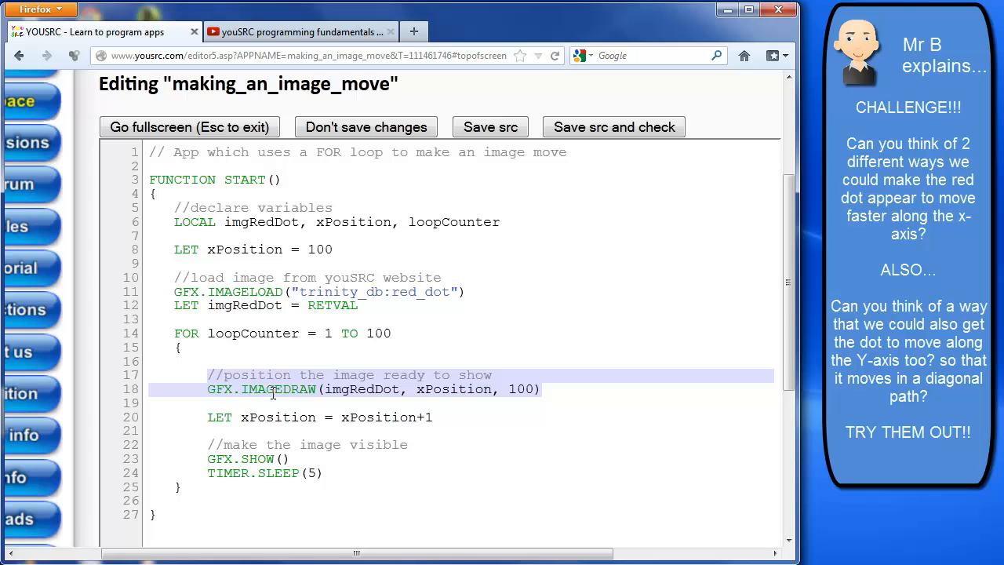
mouse_move(306, 389)
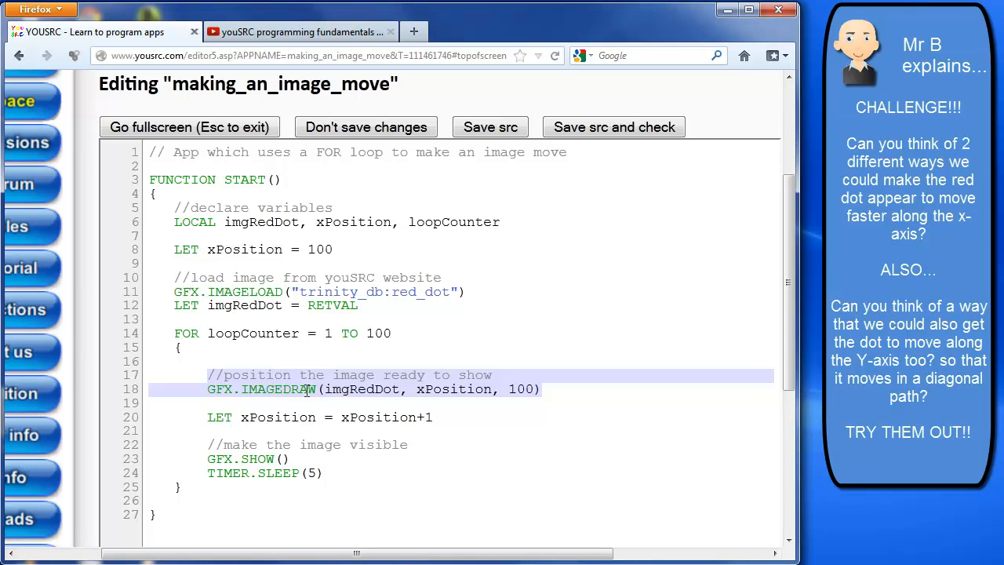
double_click(453, 389)
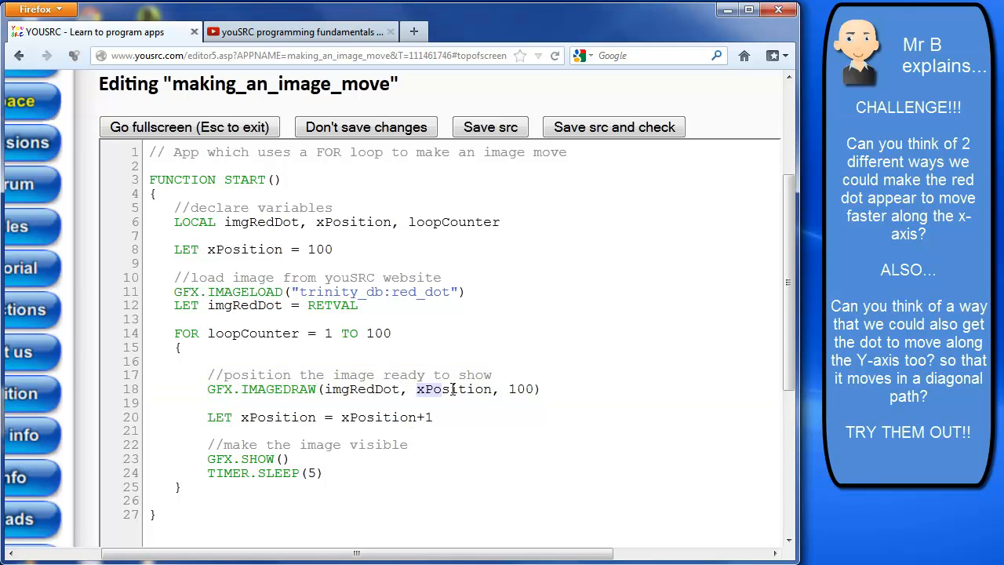